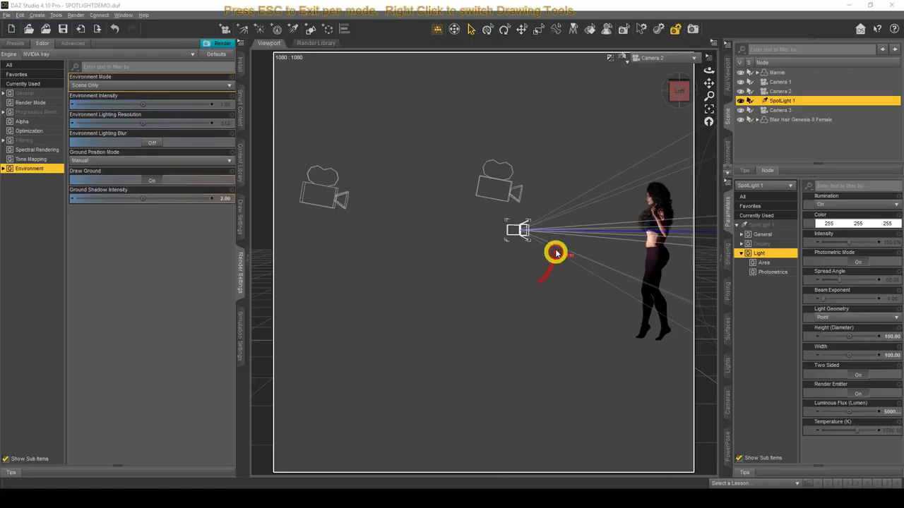
Point out the spotlight and cameras in the Camera 2 side view and reselect Spotlight 1.
left_click_drag(556, 251, 545, 277)
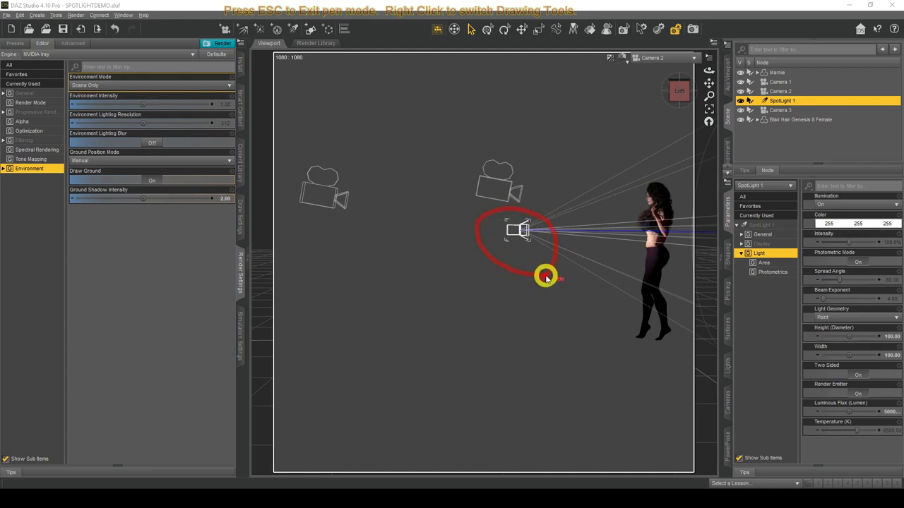
left_click_drag(548, 275, 525, 175)
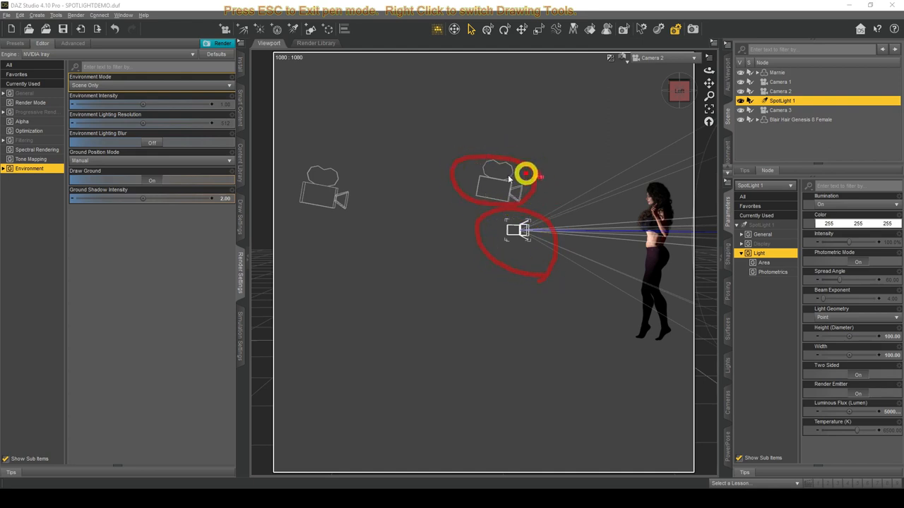
left_click_drag(526, 175, 396, 177)
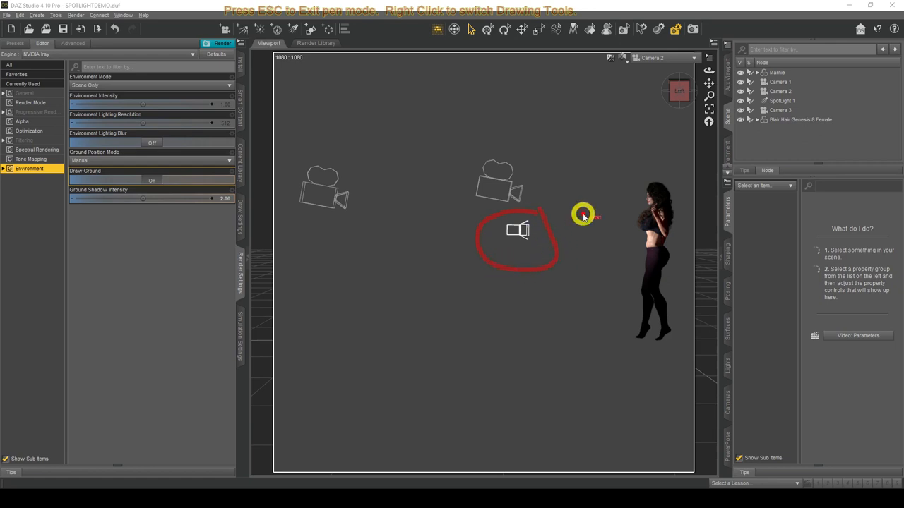
left_click(784, 100)
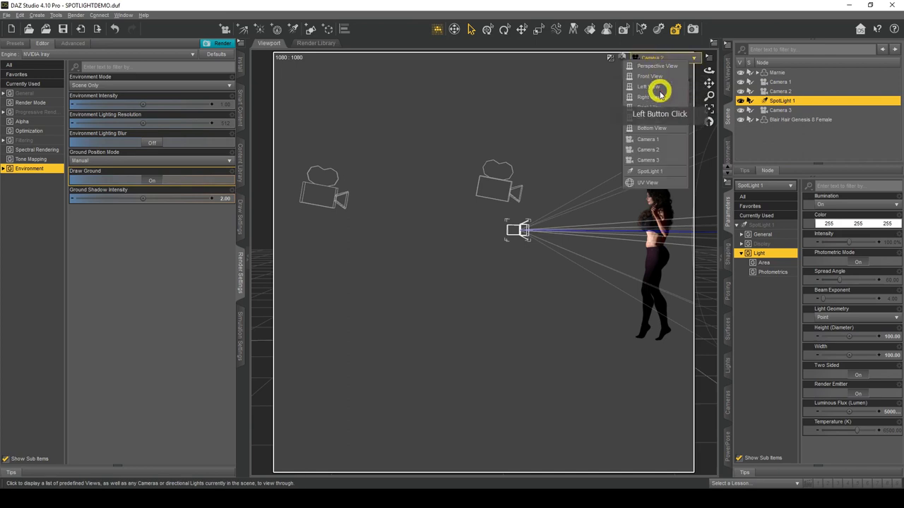
View the figure through Camera 1 and show the spotlight's Light parameter group.
left_click(647, 159)
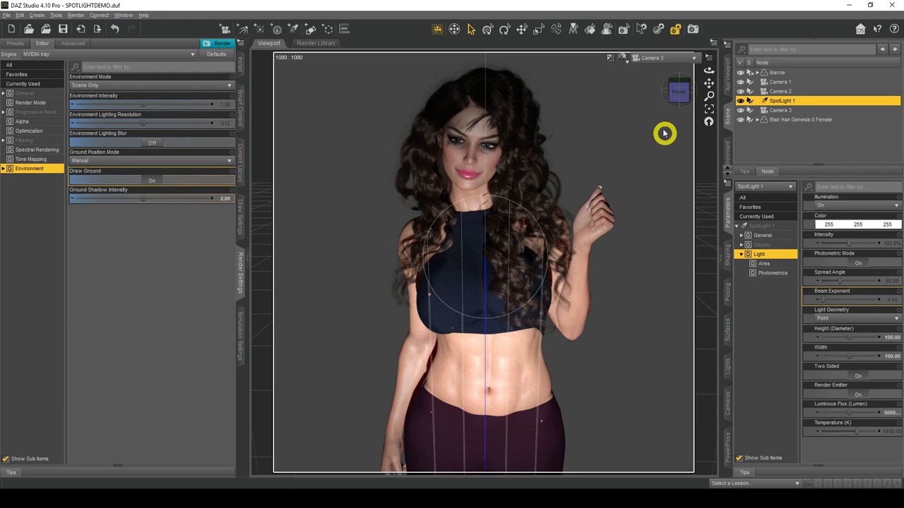
mouse_move(501, 212)
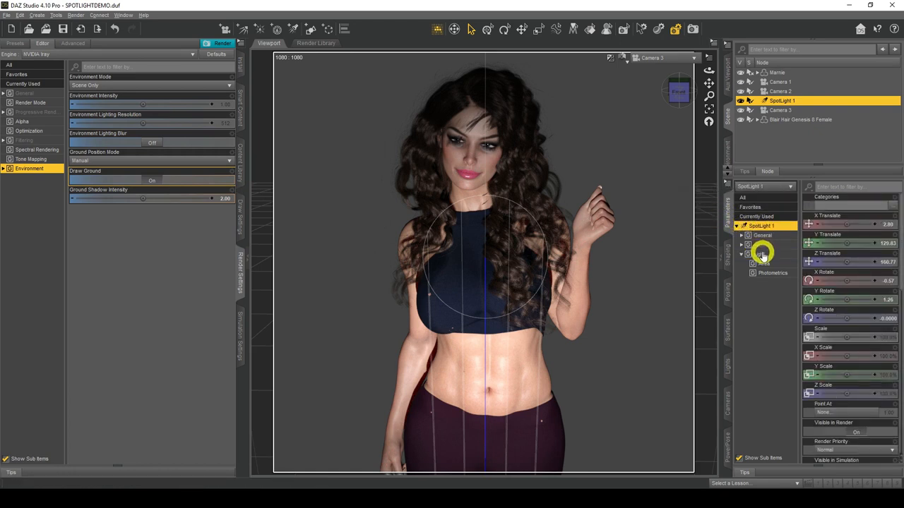
left_click(759, 254)
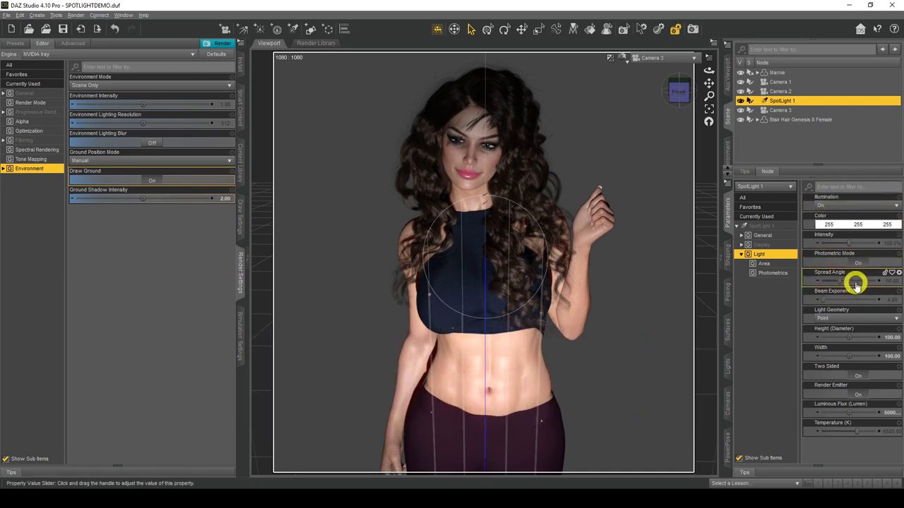
Widen the Spread Angle, switch to the full-length camera, then narrow it to about 21.
left_click_drag(854, 280, 839, 280)
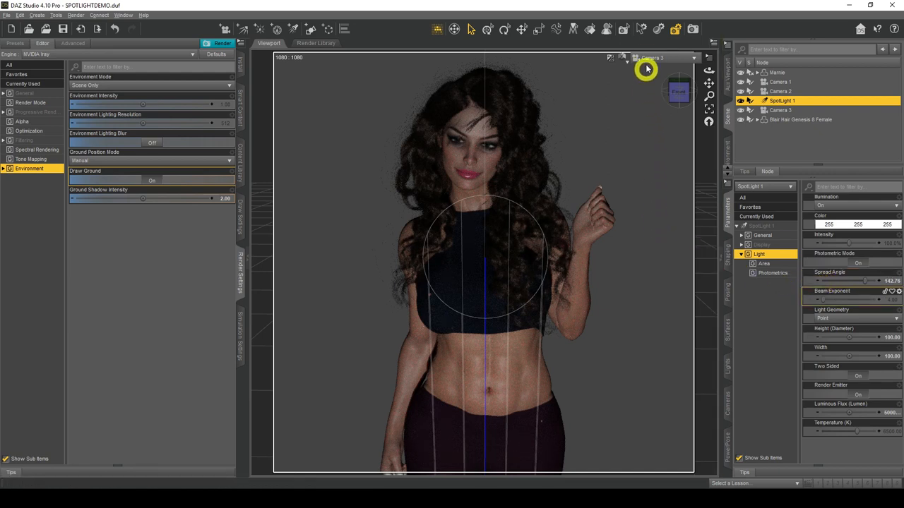
left_click(694, 58)
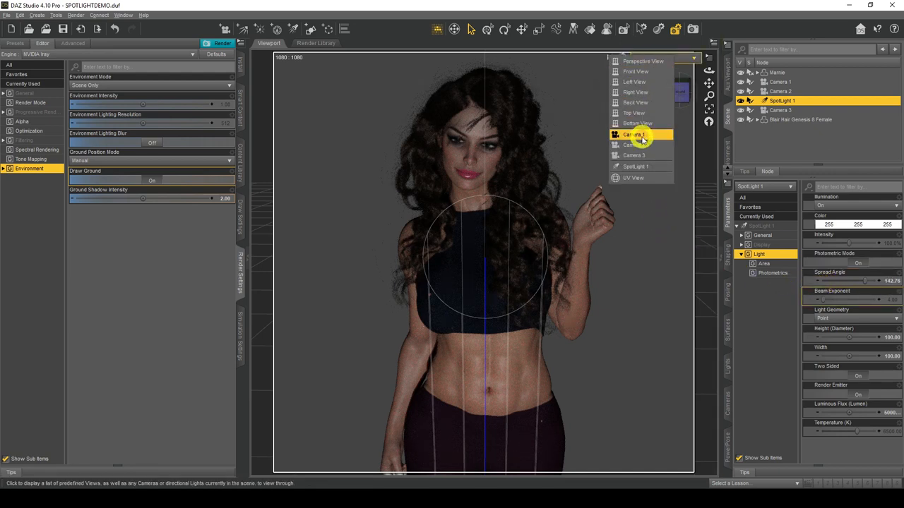
left_click(633, 134)
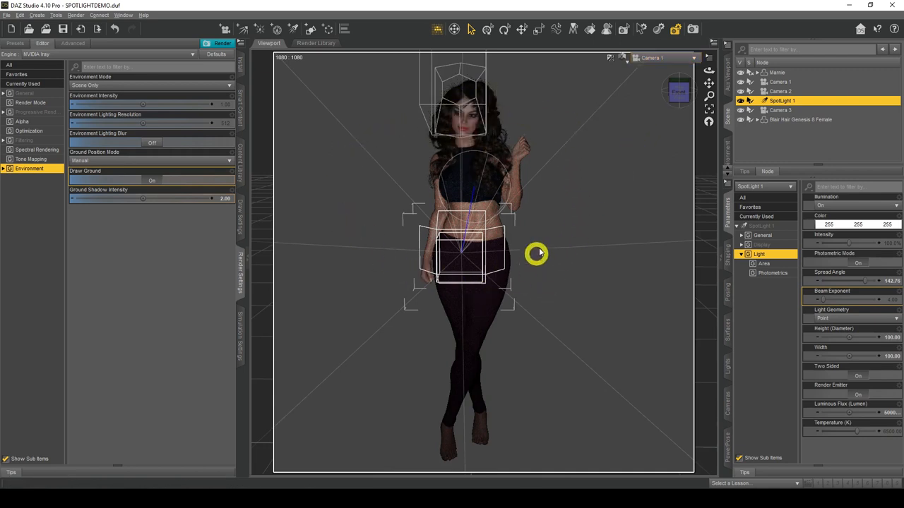
mouse_move(653, 60)
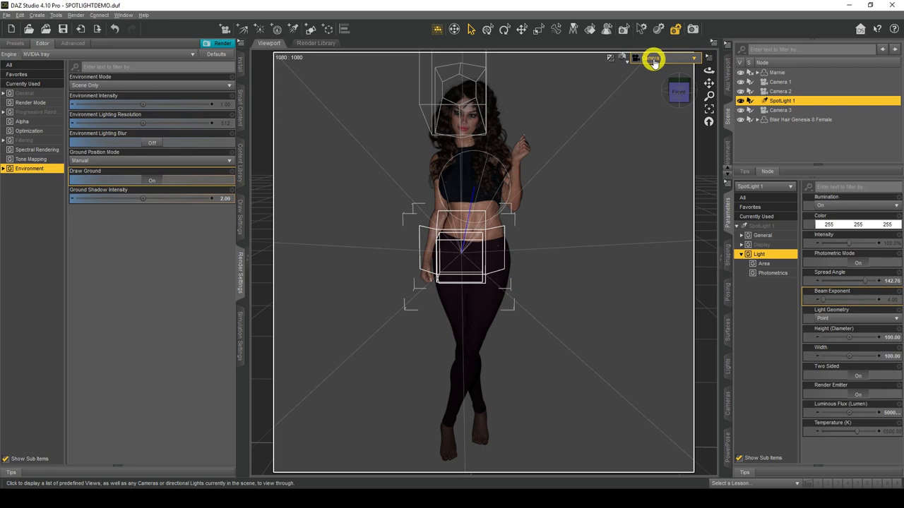
left_click(652, 58)
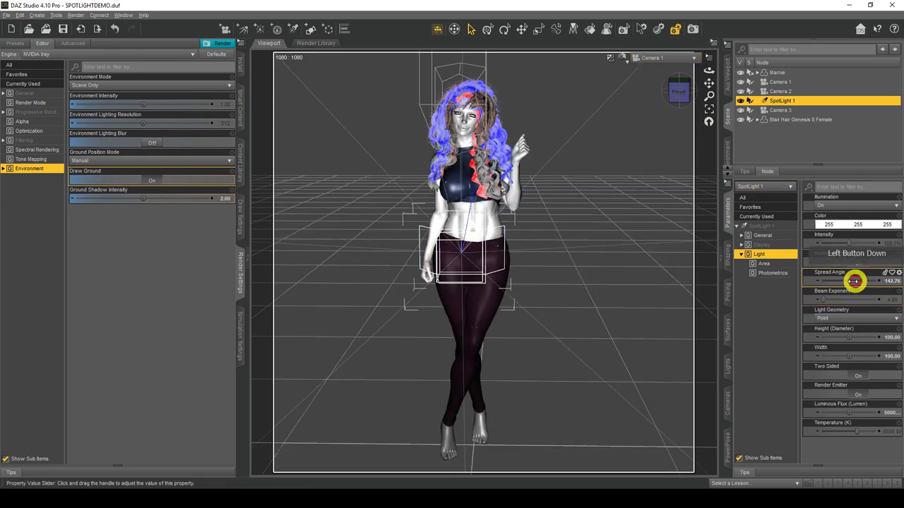
left_click_drag(855, 281, 831, 281)
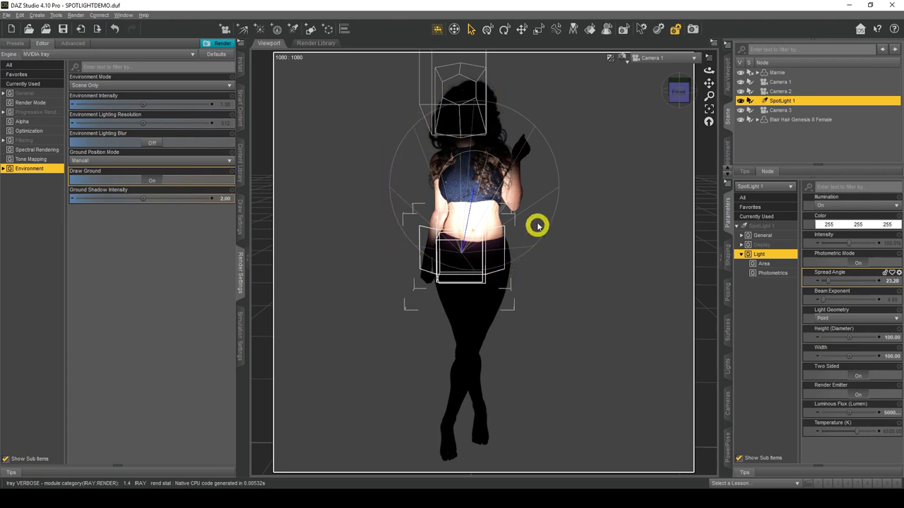
mouse_move(475, 210)
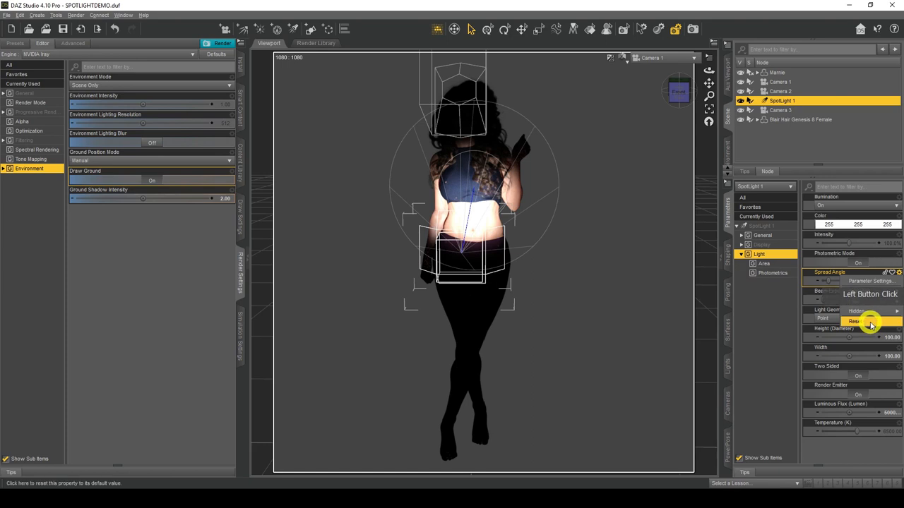
Restore Spread Angle to default, then test a higher Beam Exponent and bring it back down.
left_click(692, 58)
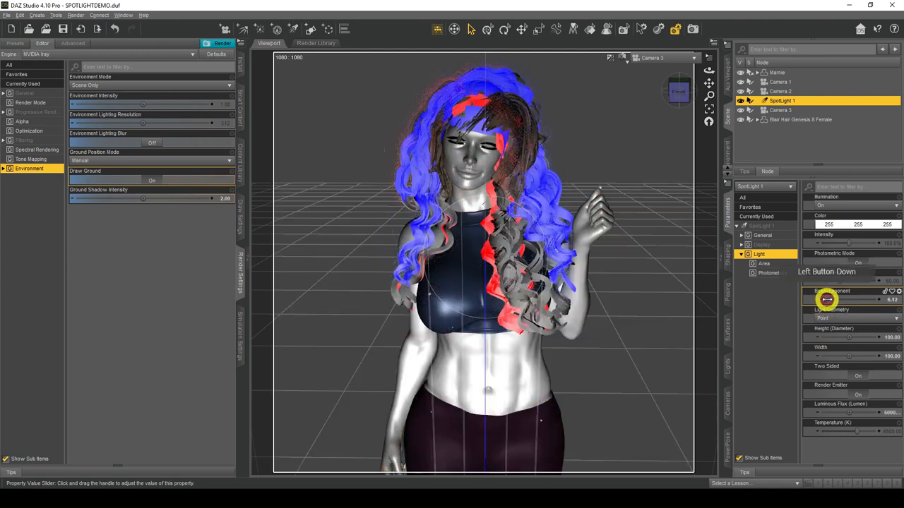
left_click_drag(827, 300, 864, 299)
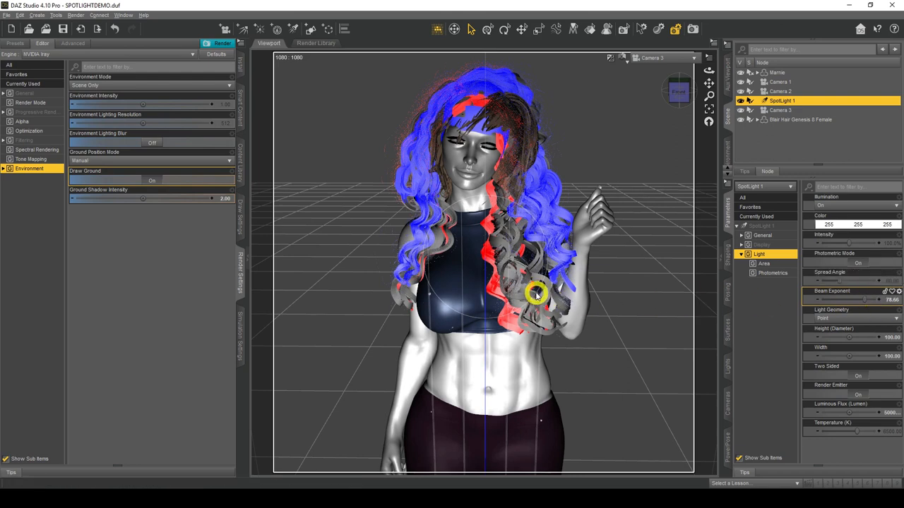
left_click_drag(848, 299, 862, 300)
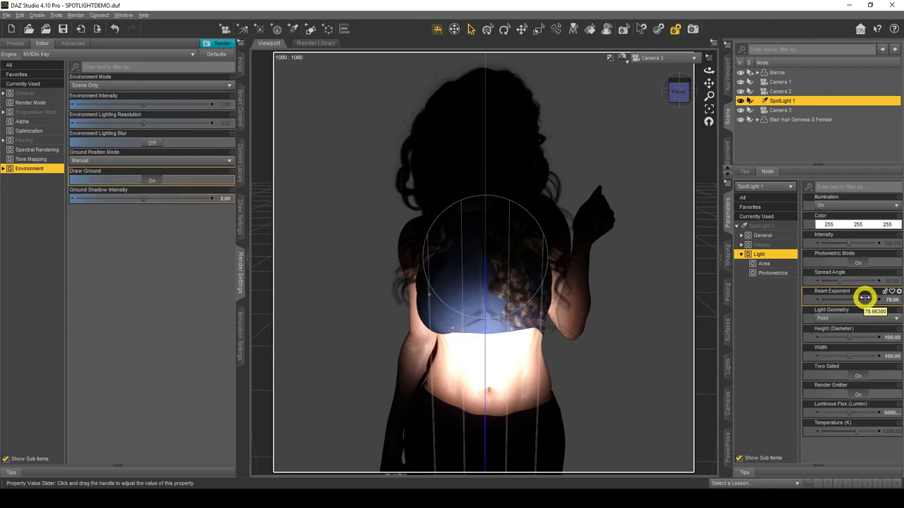
left_click_drag(865, 299, 831, 299)
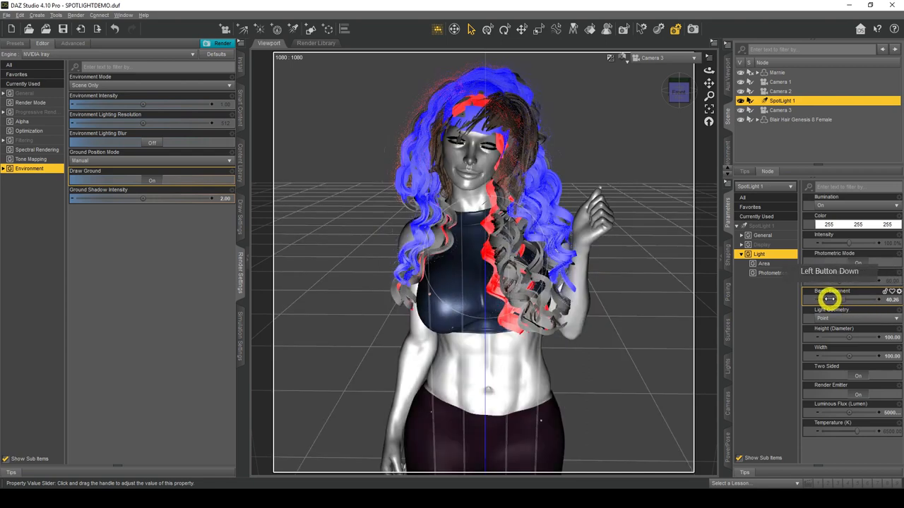
left_click_drag(847, 299, 820, 299)
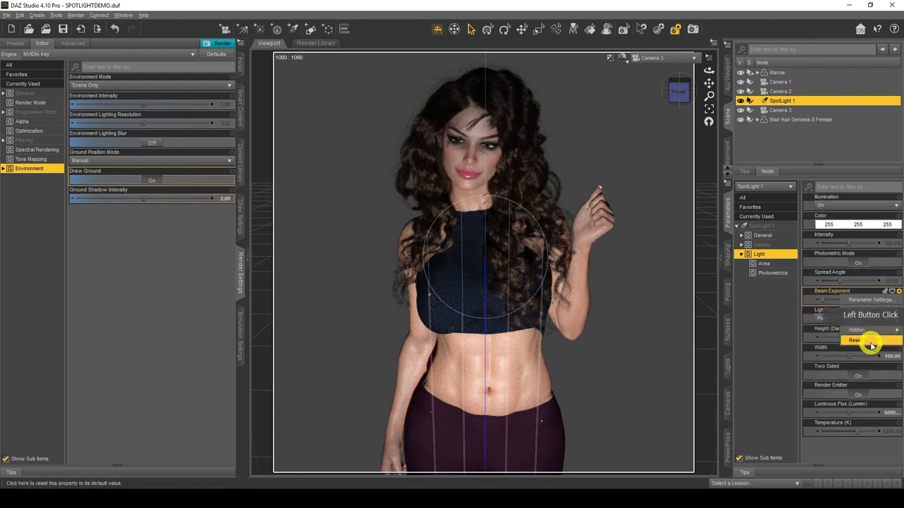
Restore Beam Exponent to default and switch the viewport to the Camera 2 side view.
left_click(854, 340)
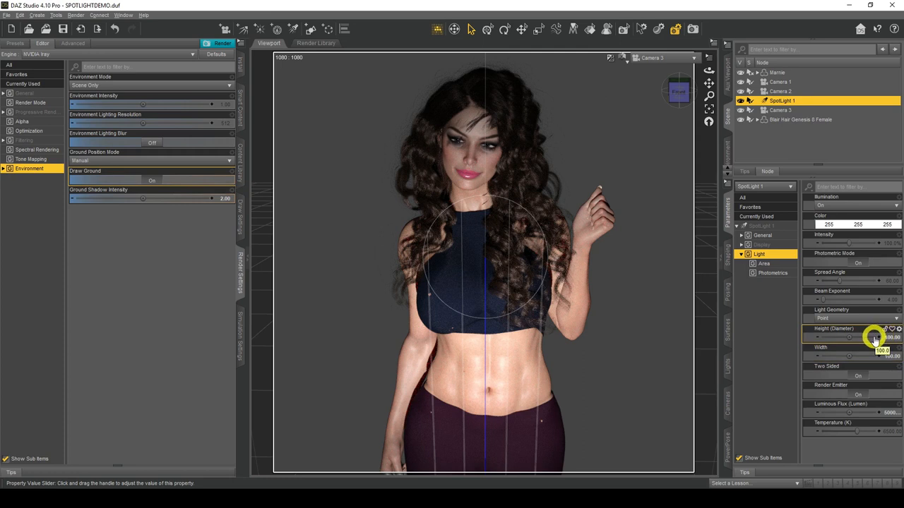
mouse_move(830, 368)
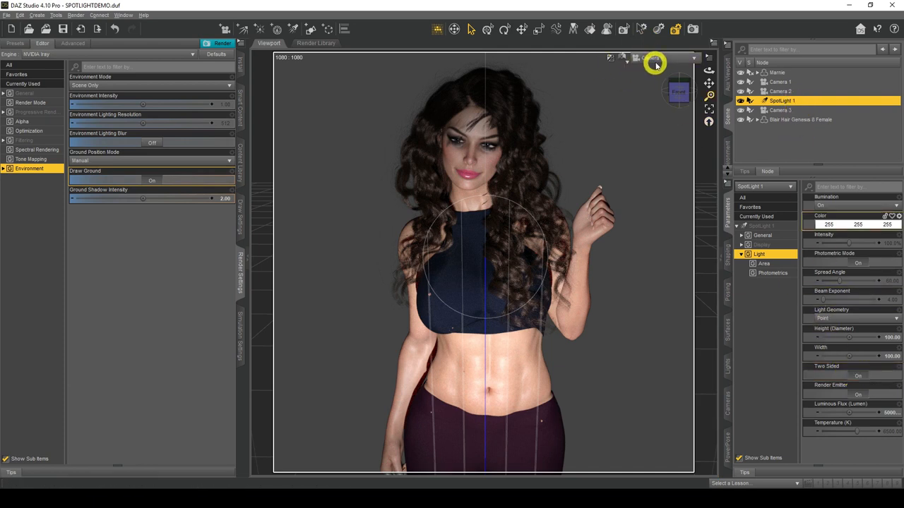
left_click(652, 58)
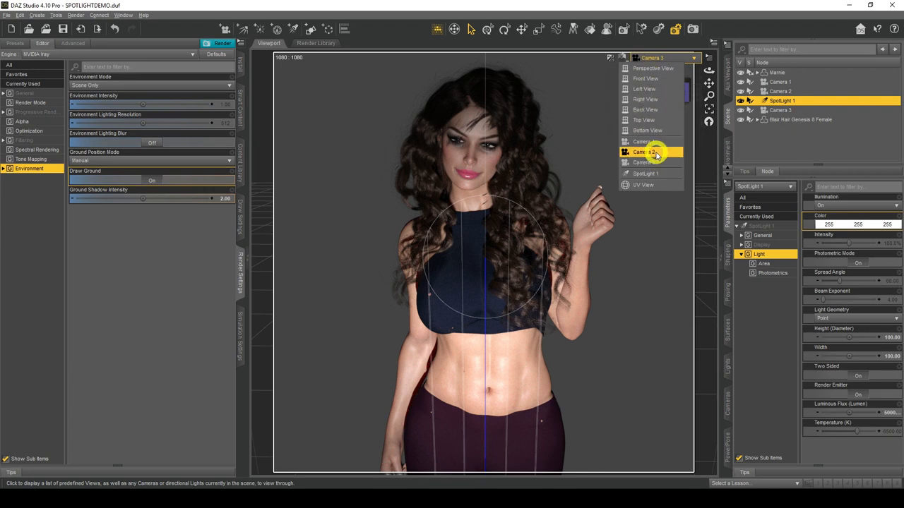
left_click(643, 153)
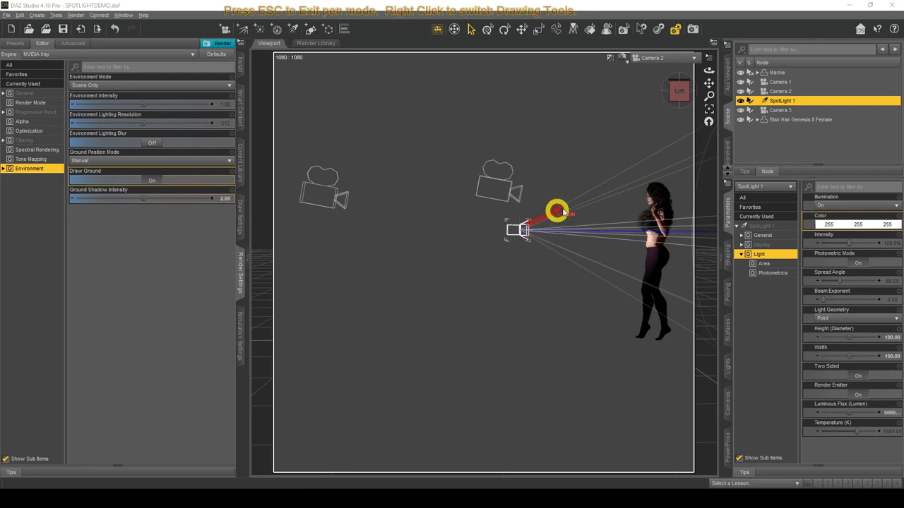
Show SpotLight 1's Light Geometry choices: Point, Rectangle, Disc, Sphere and Cylinder.
left_click_drag(558, 211, 578, 228)
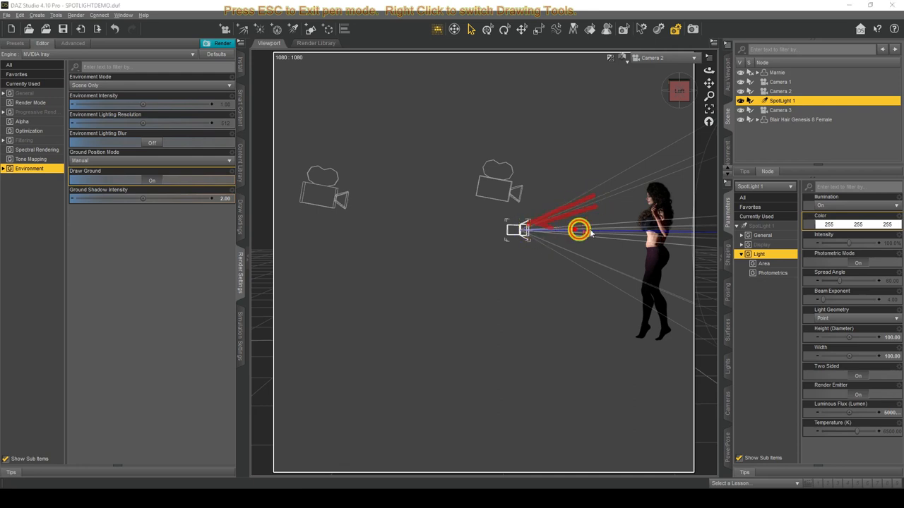
left_click_drag(578, 229, 579, 274)
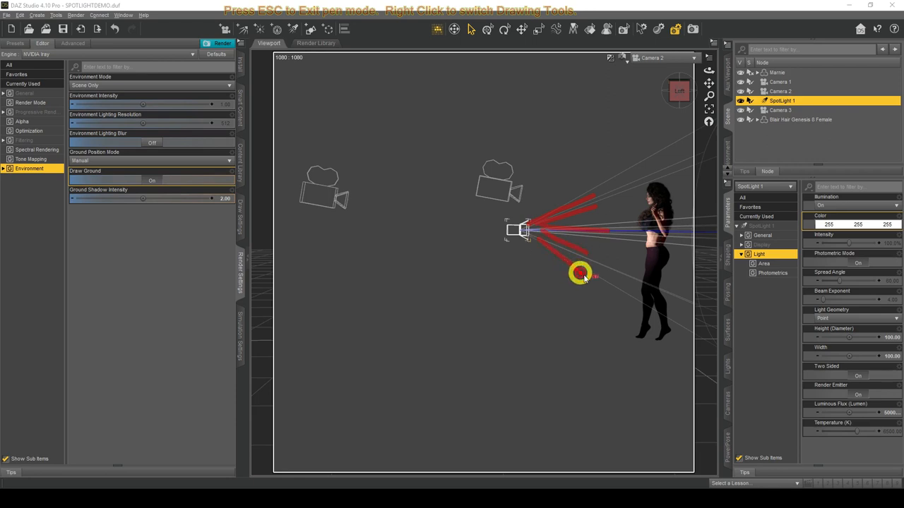
left_click_drag(579, 274, 638, 332)
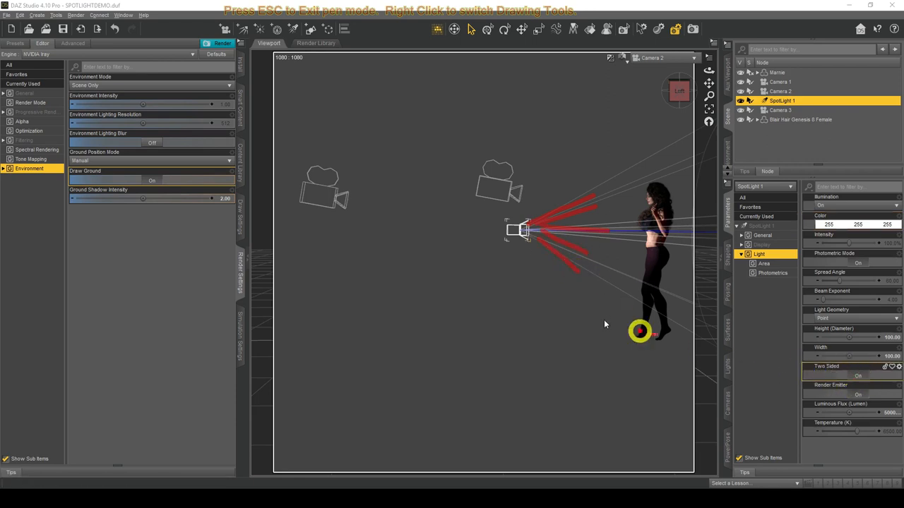
left_click_drag(638, 332, 459, 212)
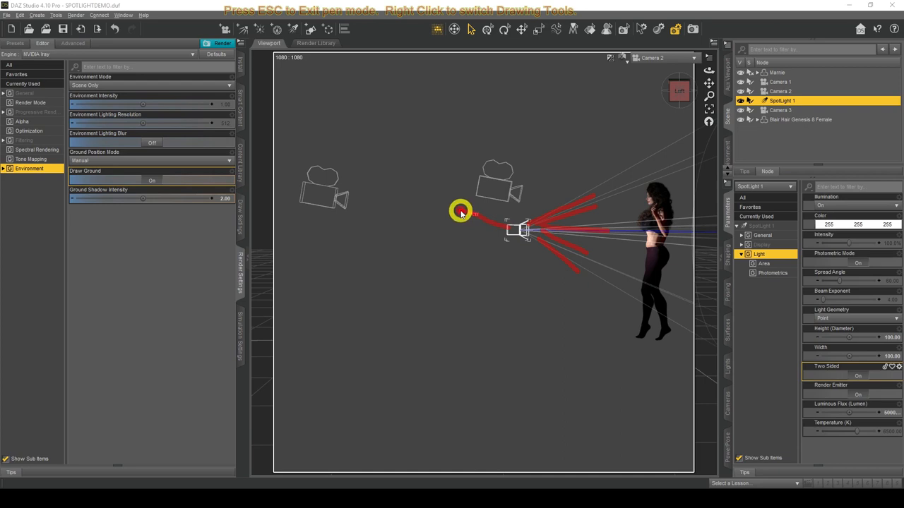
left_click_drag(459, 212, 509, 237)
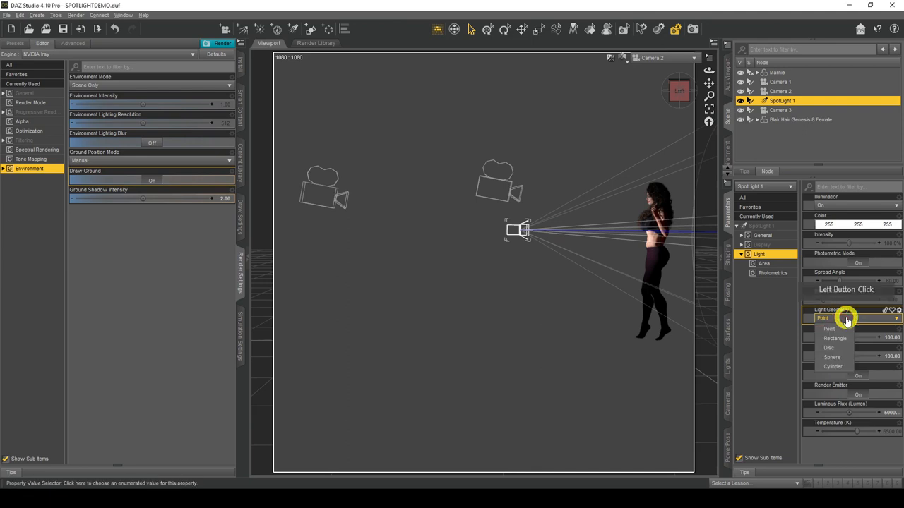
Set Light Geometry to Rectangle, look through SpotLight 1, then return to Camera 2.
left_click(834, 338)
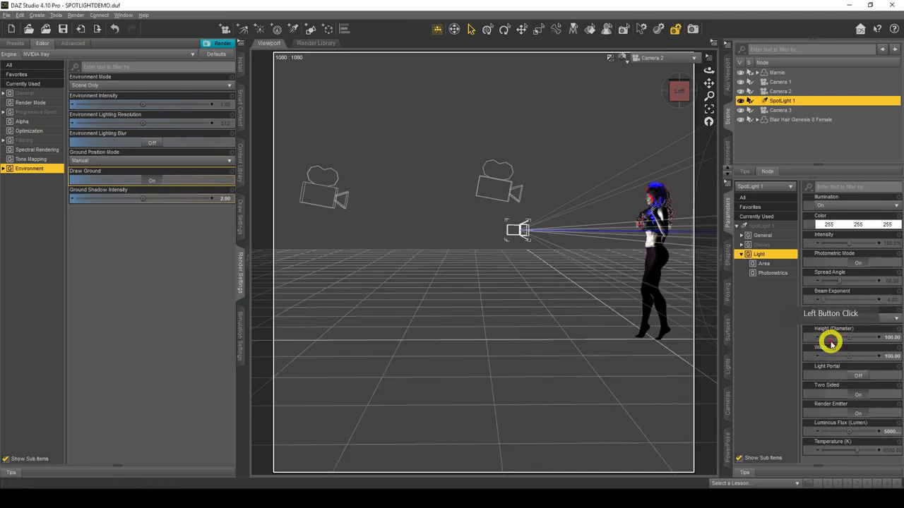
left_click(848, 318)
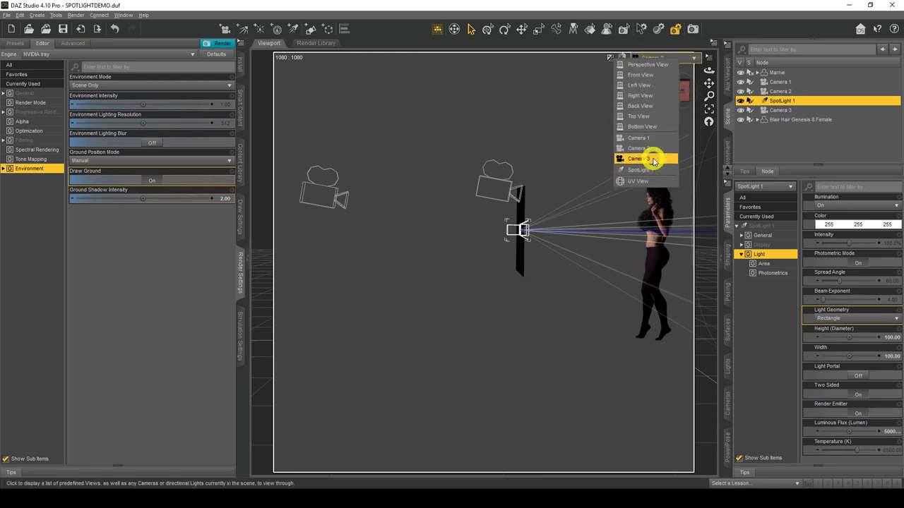
left_click(638, 158)
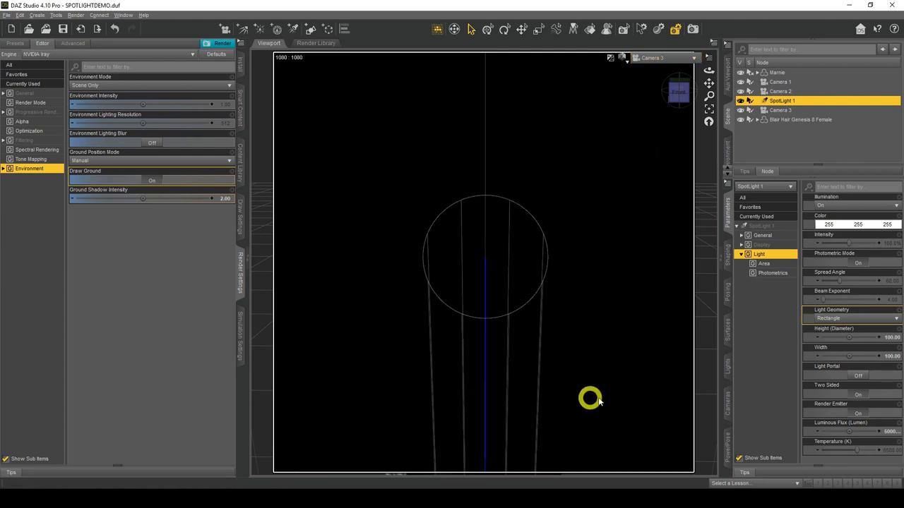
mouse_move(657, 64)
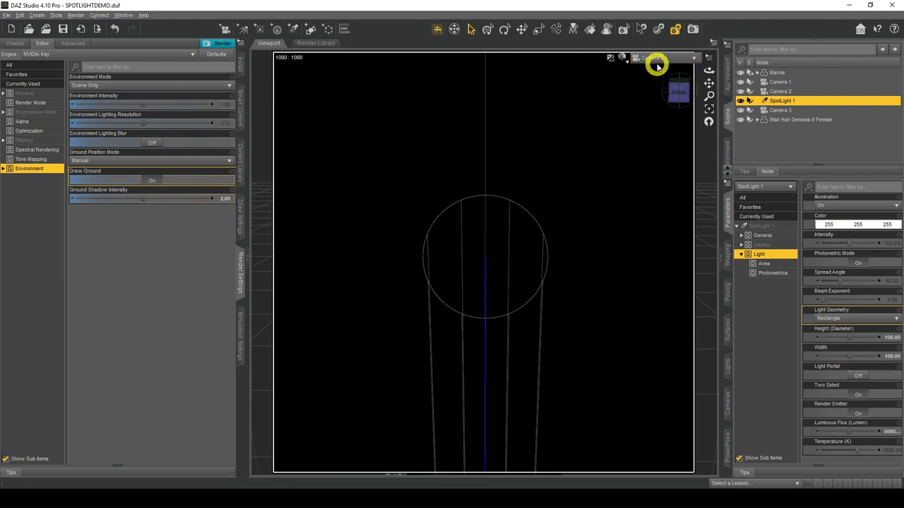
left_click(653, 57)
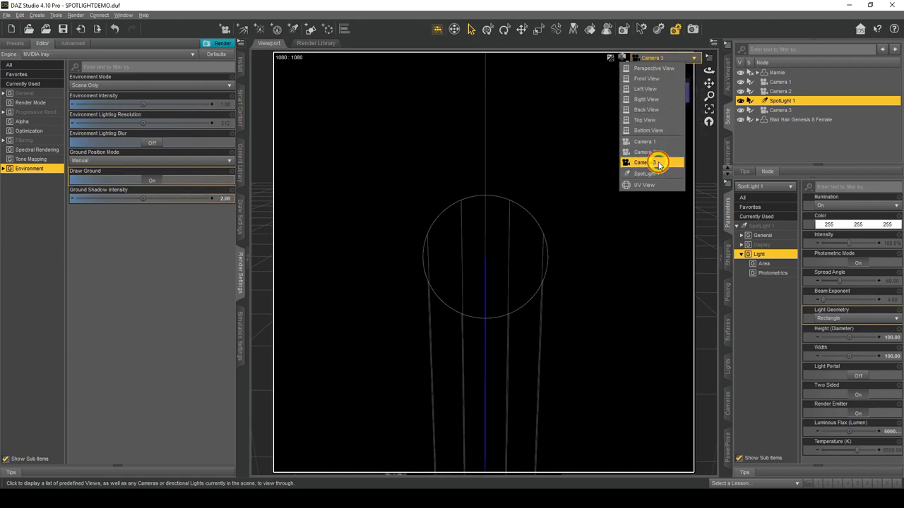
left_click(643, 163)
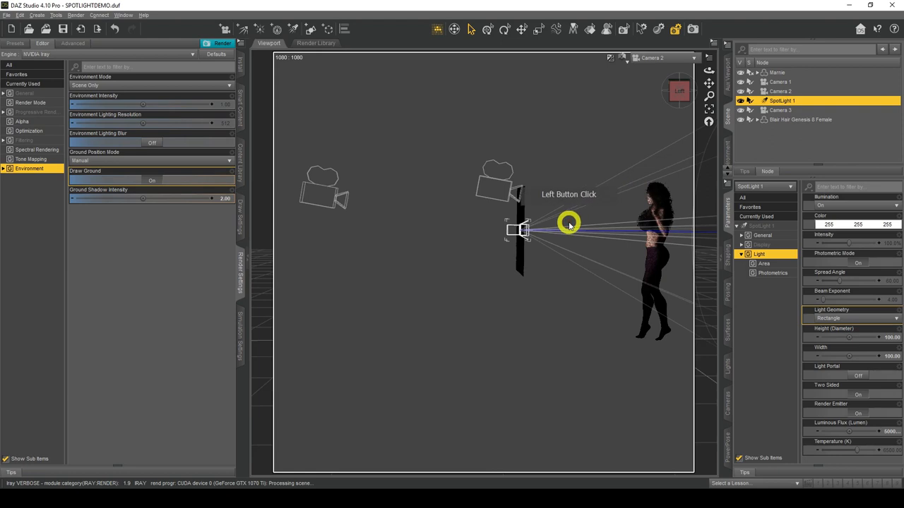
Turn Render Emitter off and view the lit figure through SpotLight 1.
left_click_drag(568, 223, 519, 204)
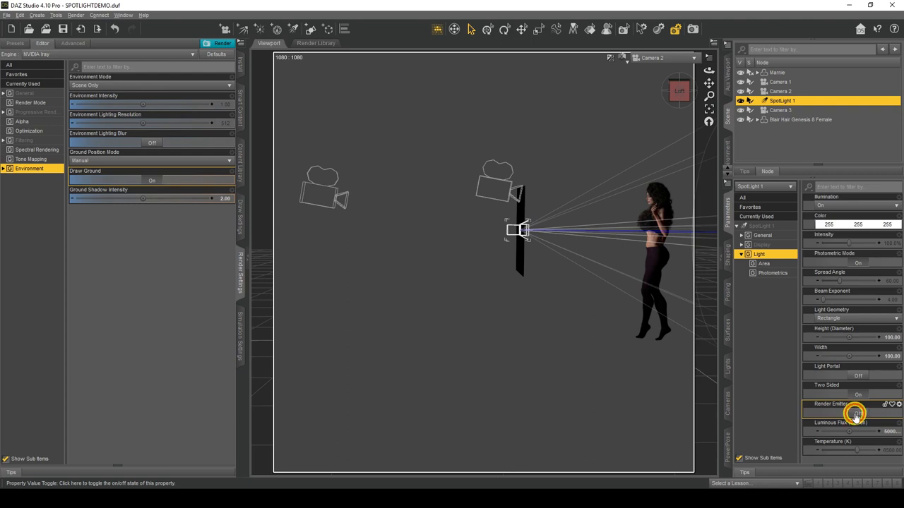
left_click(855, 412)
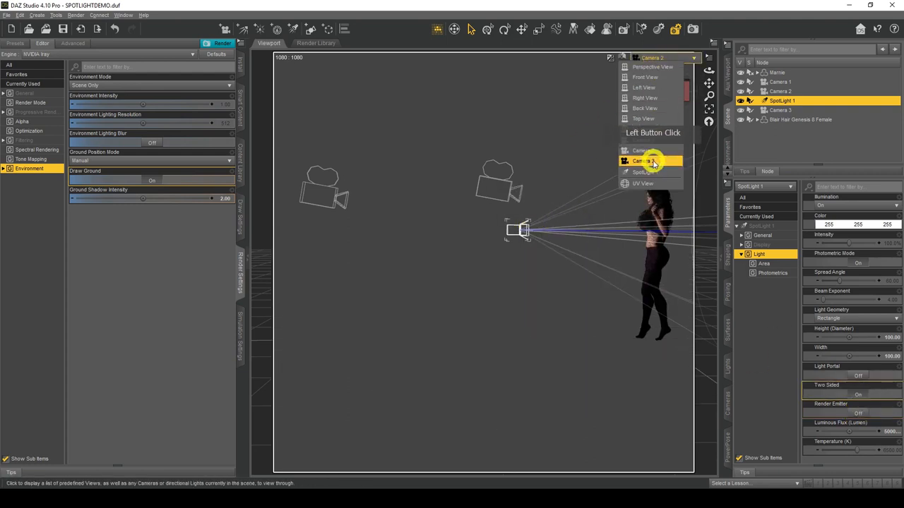
left_click(641, 161)
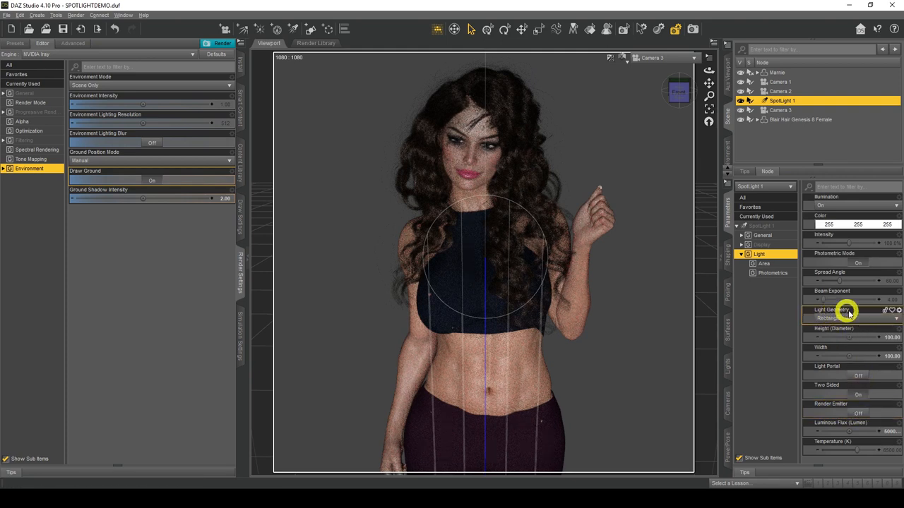
left_click(851, 318)
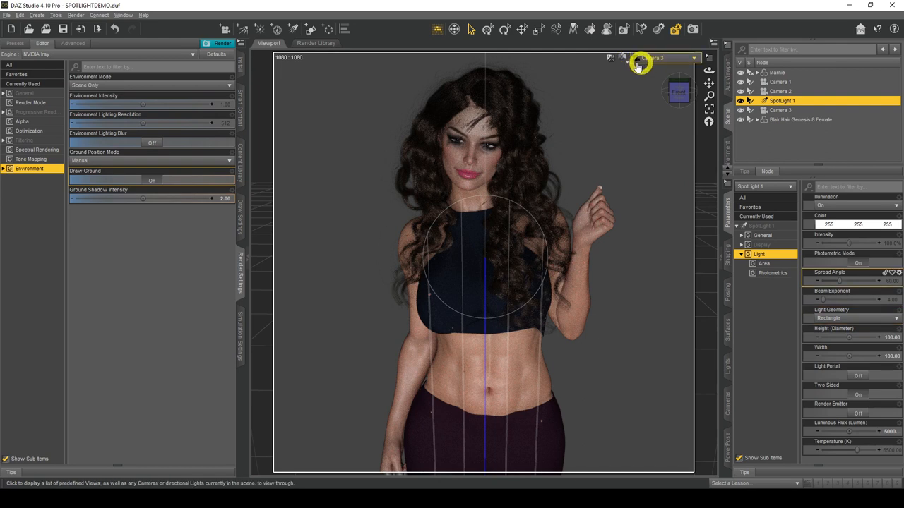
Switch the viewport back to the Camera 2 side view.
left_click(657, 58)
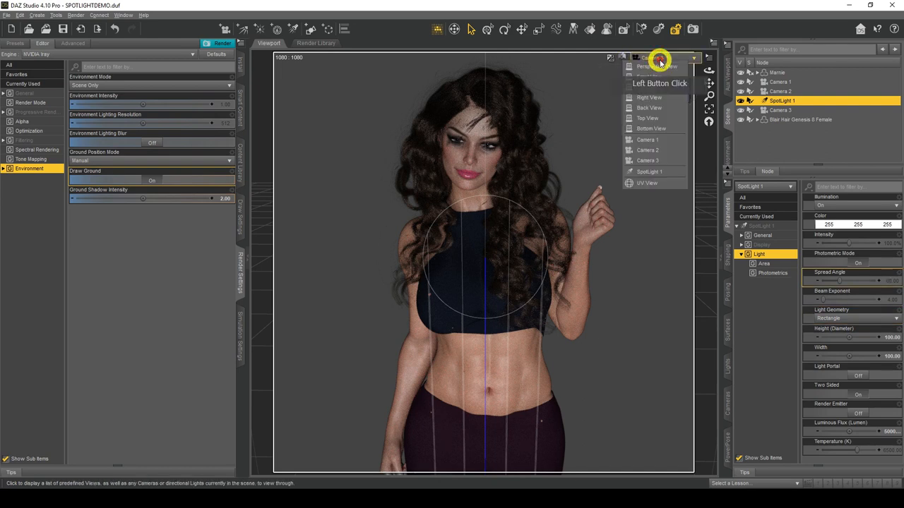
left_click(647, 150)
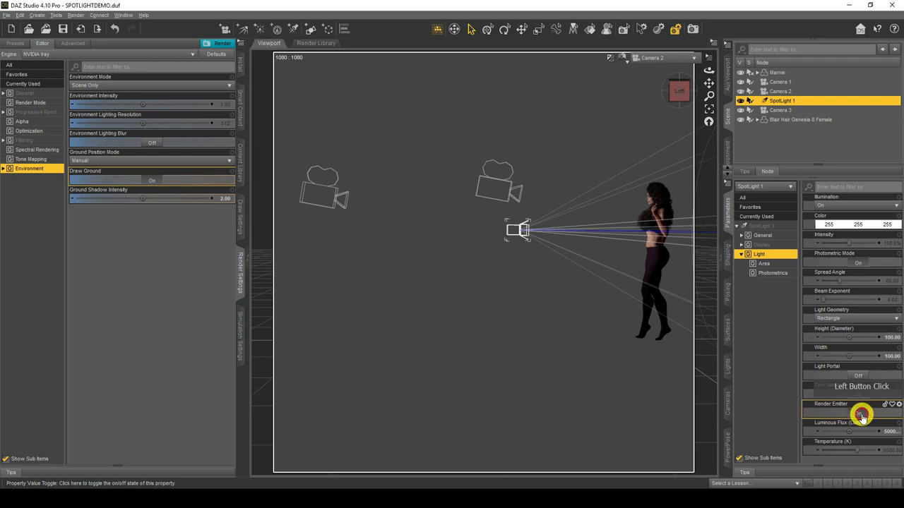
Turn Render Emitter back on so the rectangle panel is drawn again.
left_click(859, 376)
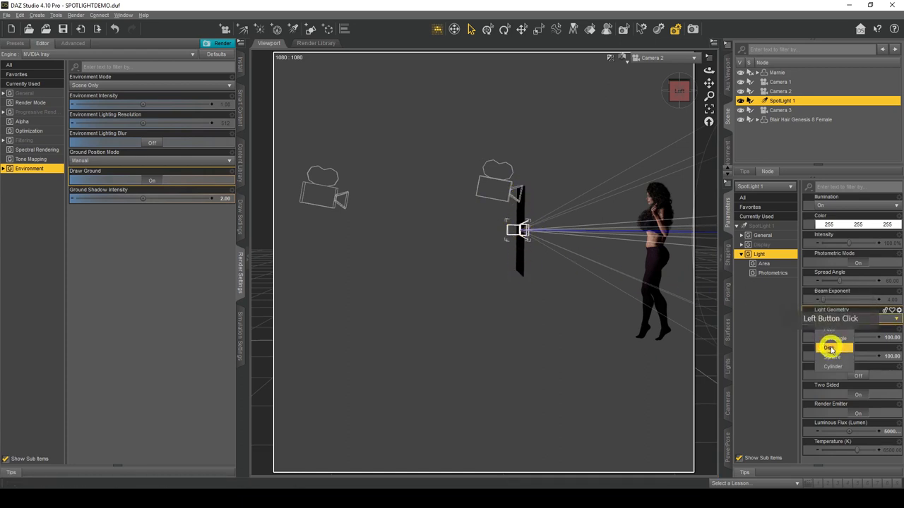
Set the spotlight's Light Geometry to Disc, then Sphere, then Cylinder in turn.
left_click(831, 347)
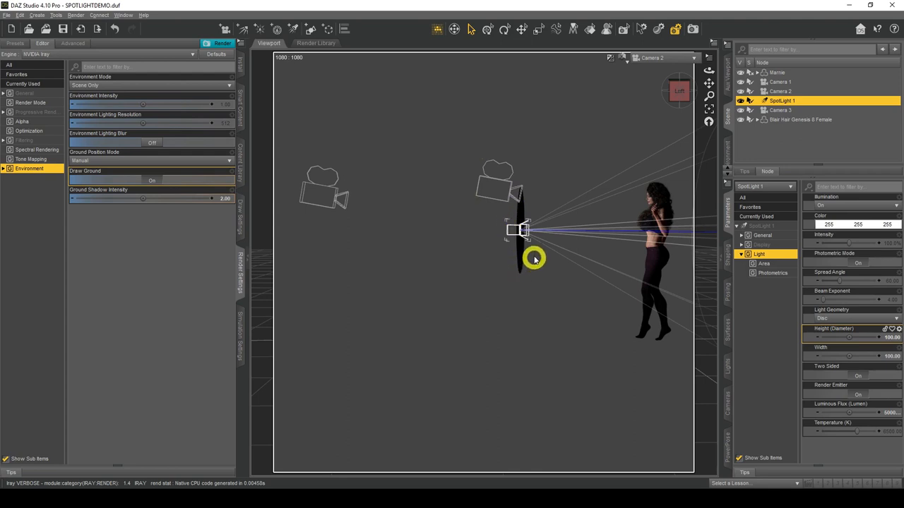
left_click(851, 320)
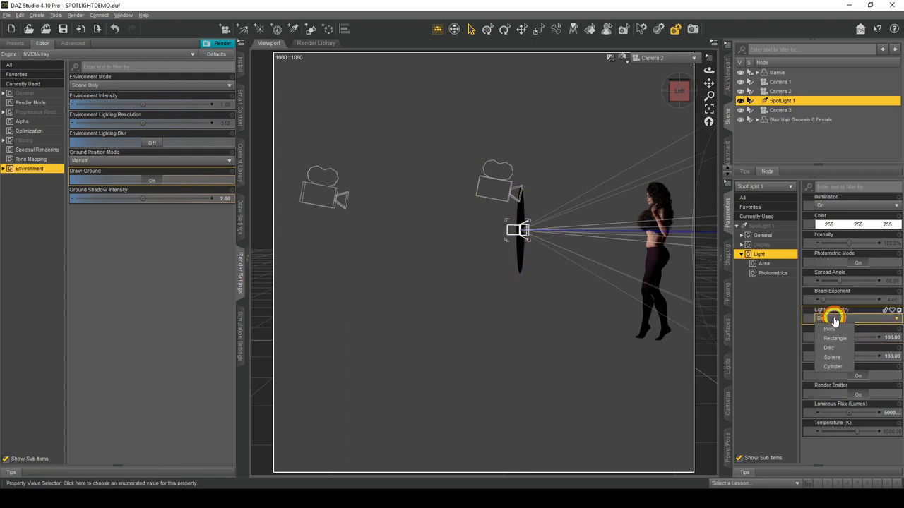
left_click(832, 356)
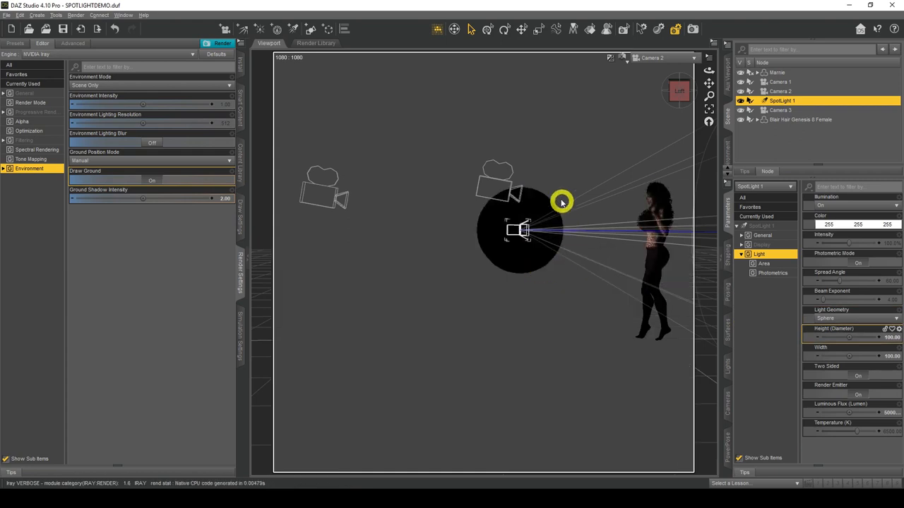
mouse_move(500, 195)
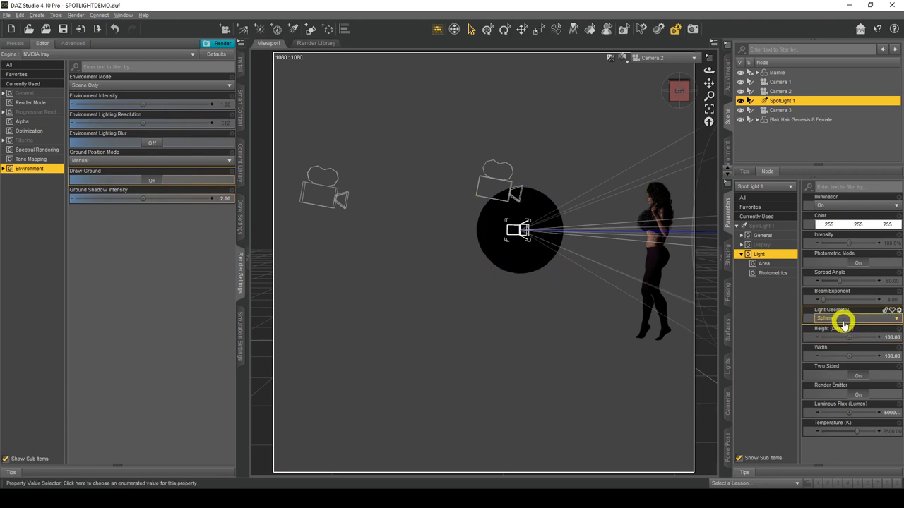
left_click(848, 319)
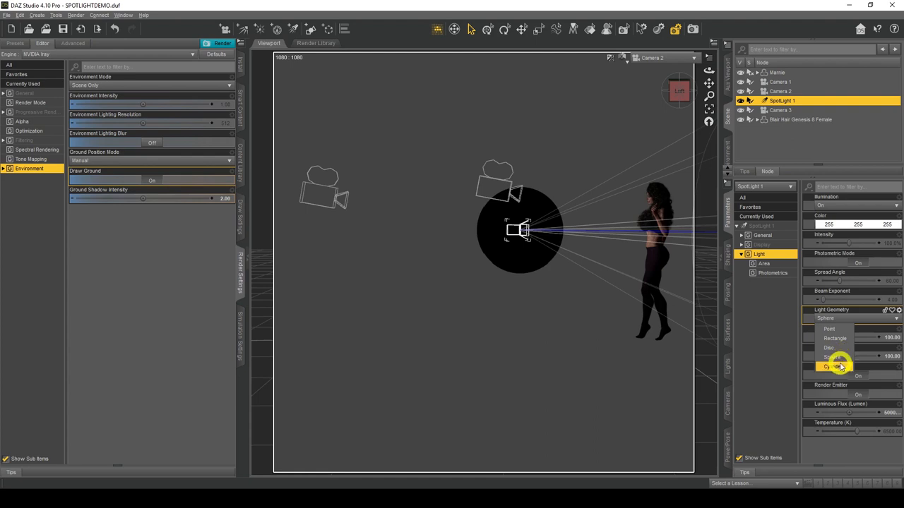
left_click(836, 366)
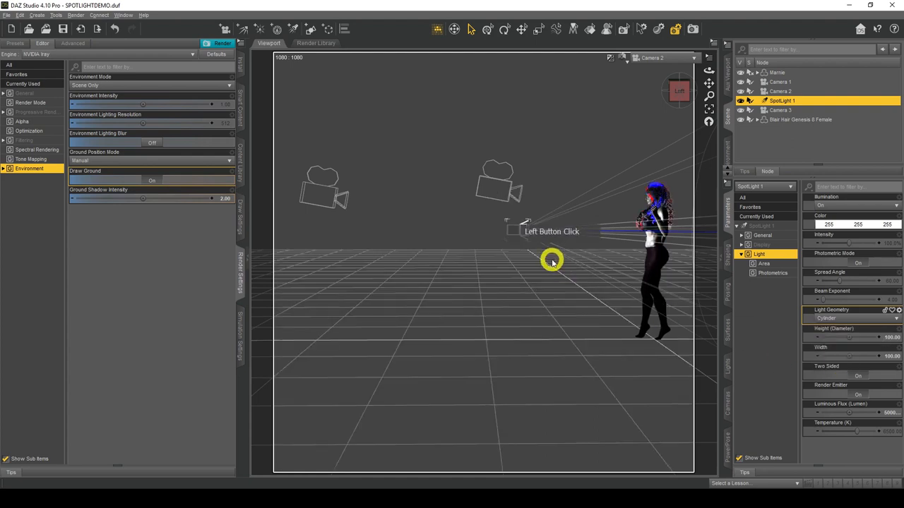
Adjust the viewport to show the cylinder shell, then reopen the Light Geometry list.
left_click_drag(553, 261, 579, 246)
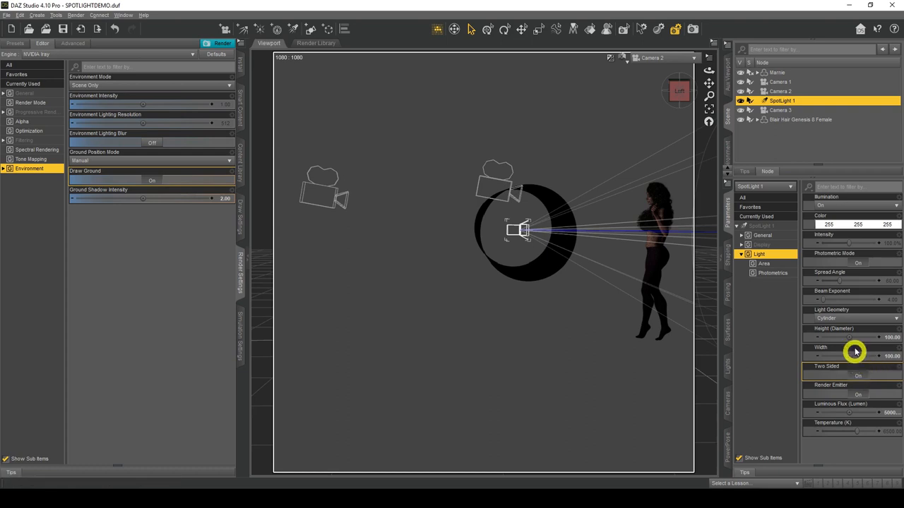
mouse_move(854, 384)
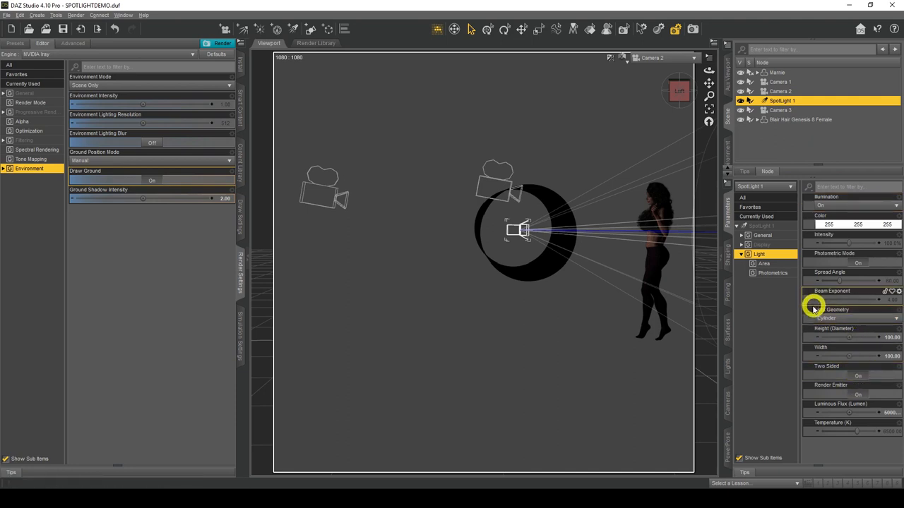
left_click(850, 320)
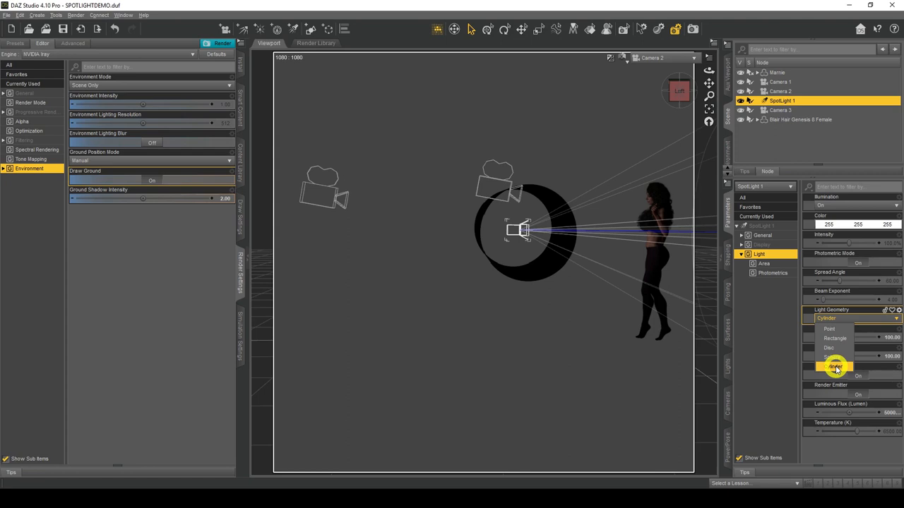
mouse_move(839, 359)
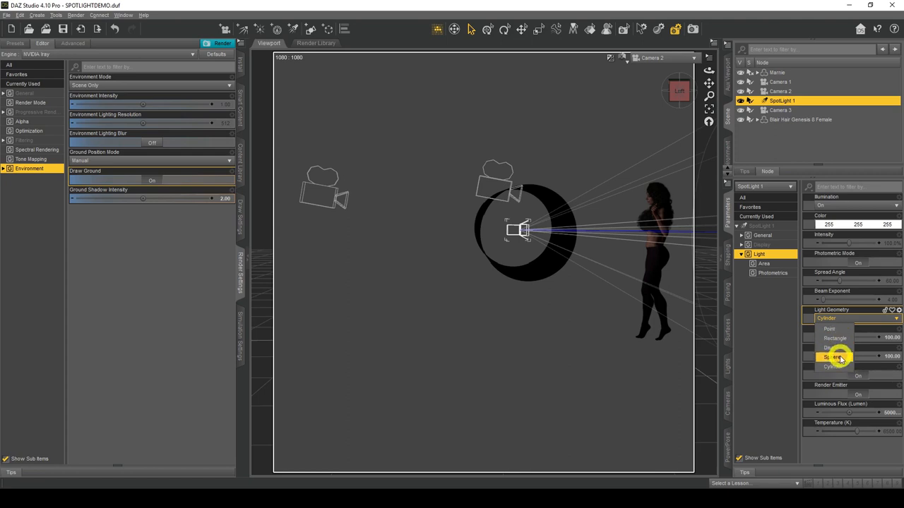
mouse_move(836, 367)
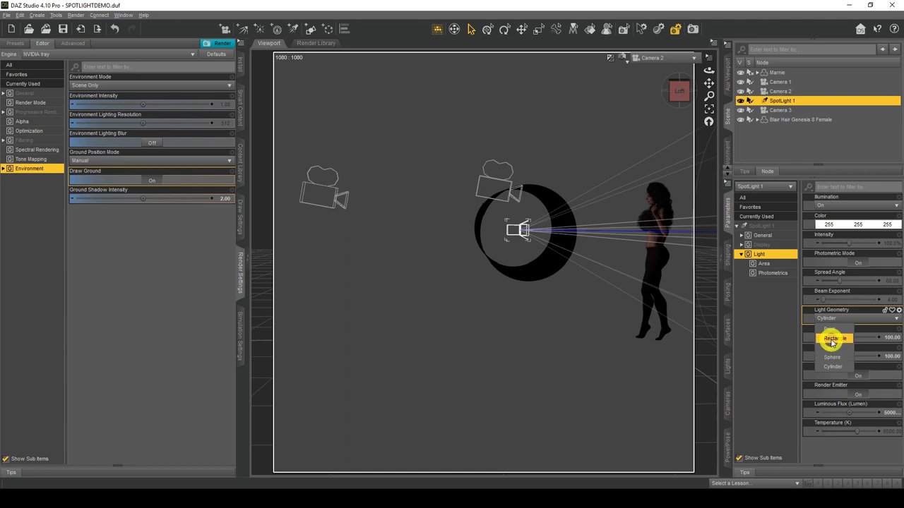
Set the spotlight's Light Geometry back to Rectangle.
left_click(833, 339)
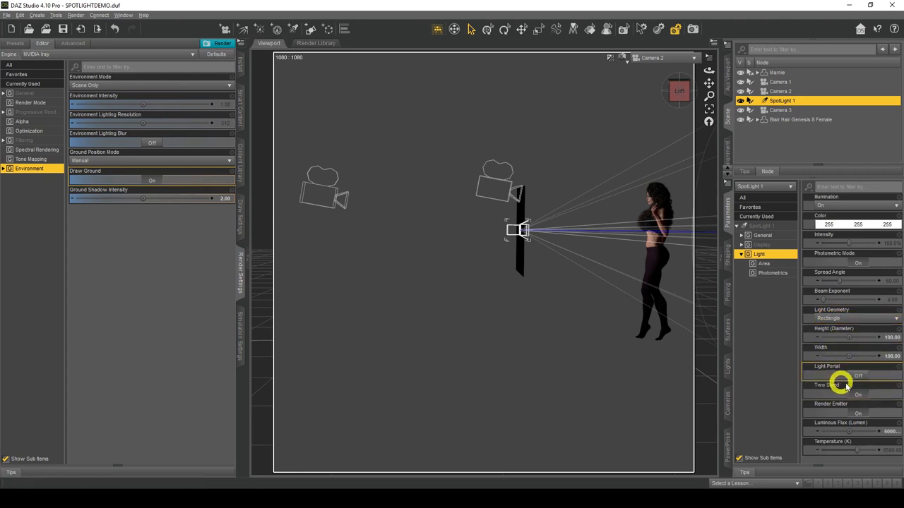
mouse_move(831, 366)
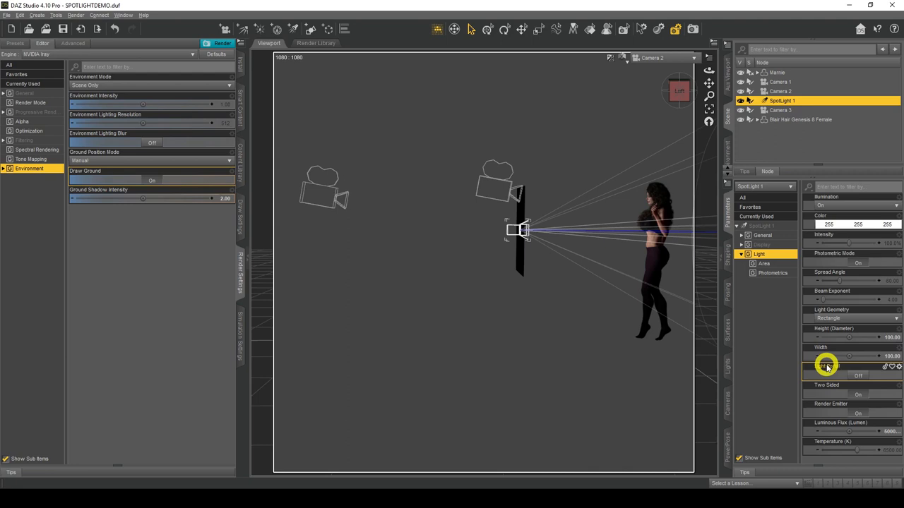
mouse_move(826, 365)
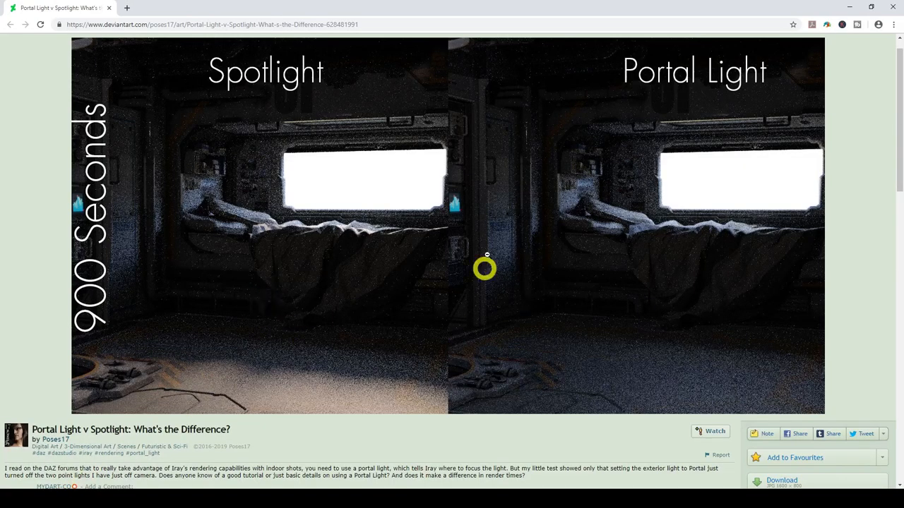
mouse_move(170, 57)
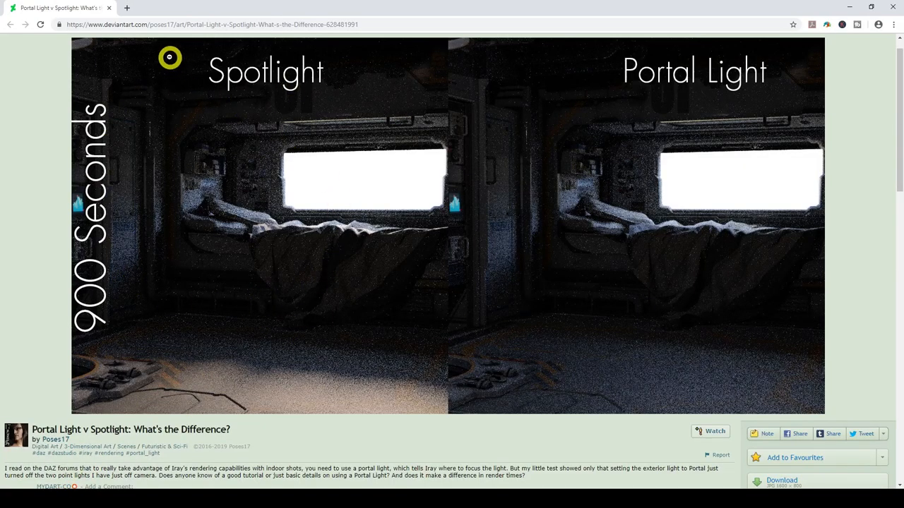
mouse_move(144, 235)
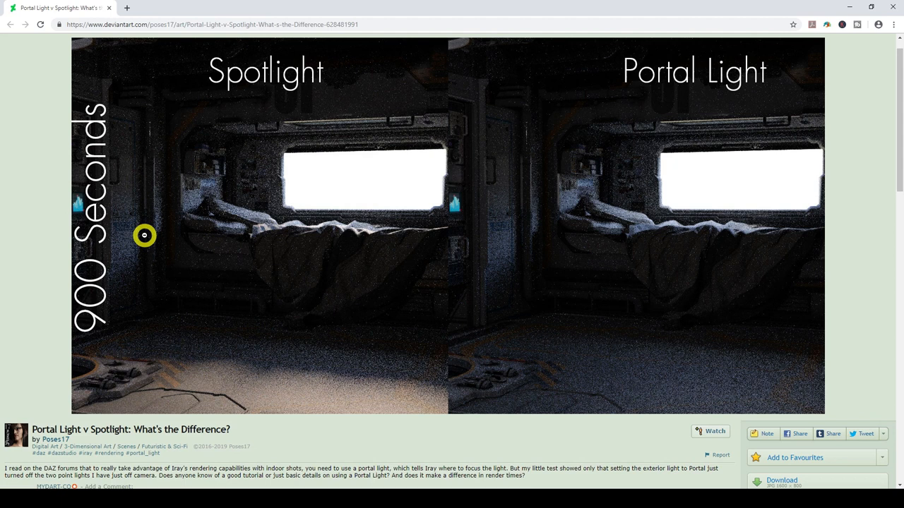
mouse_move(449, 198)
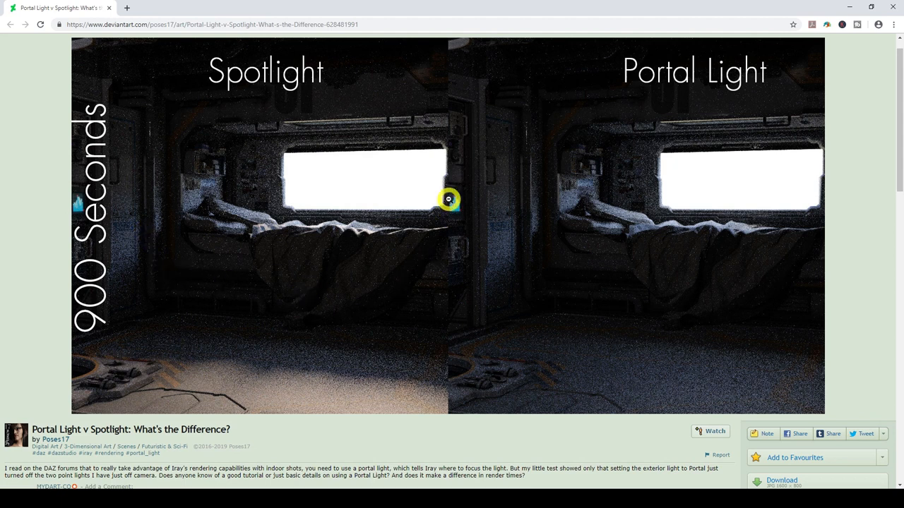
mouse_move(816, 149)
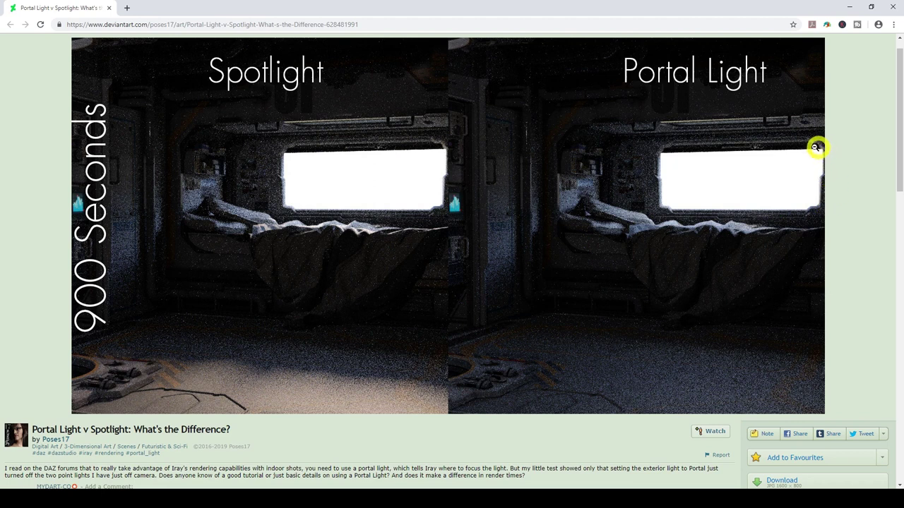
mouse_move(821, 190)
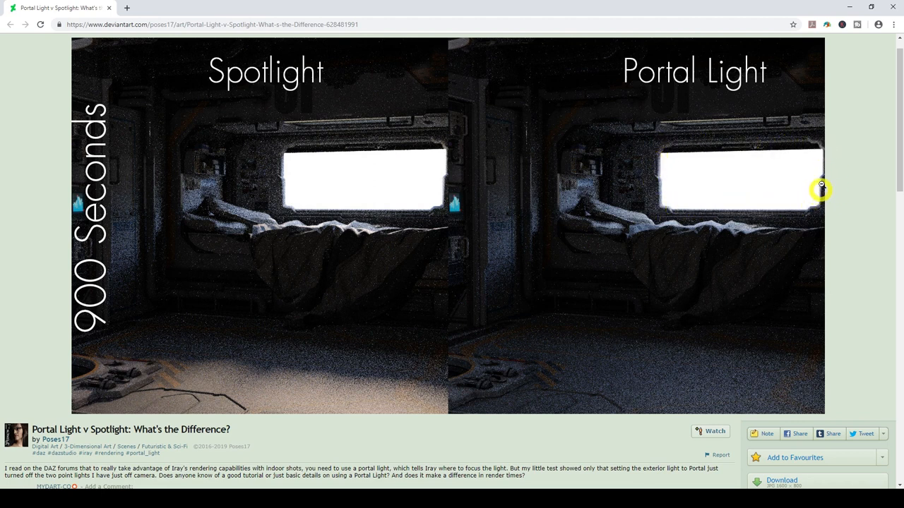
mouse_move(302, 128)
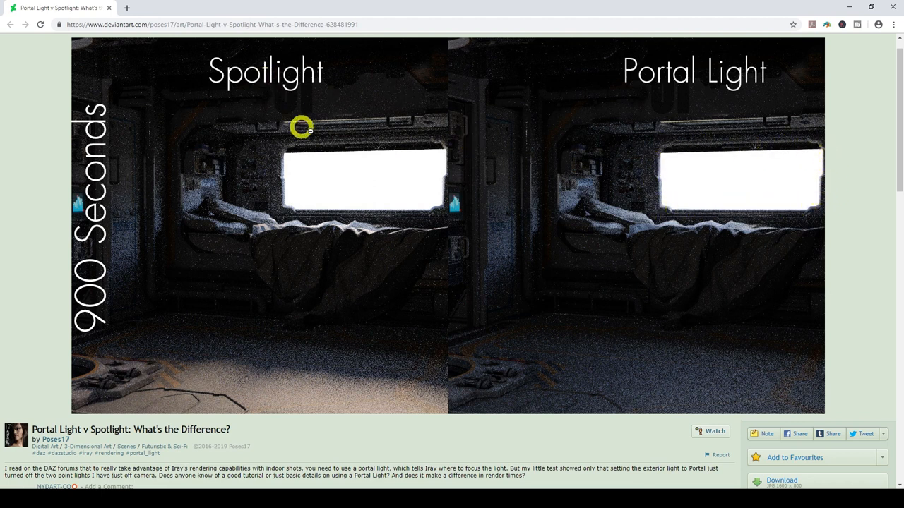
mouse_move(356, 172)
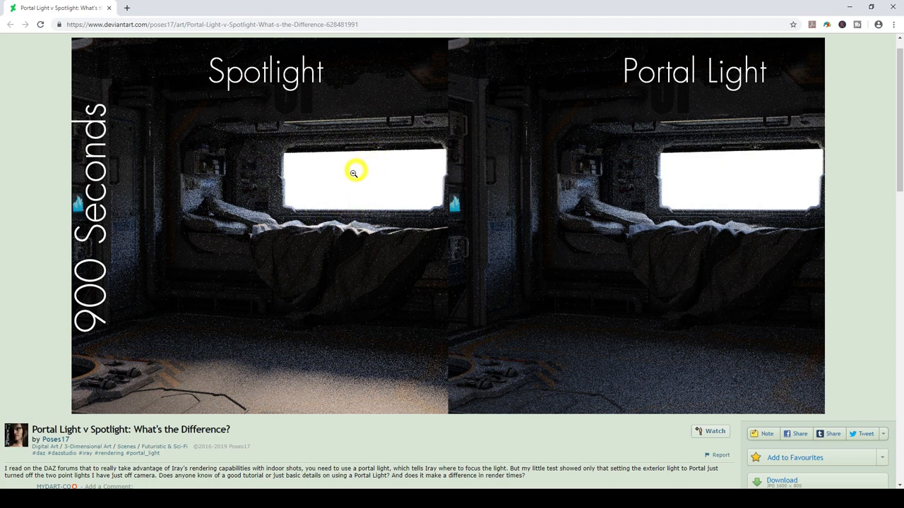
mouse_move(277, 224)
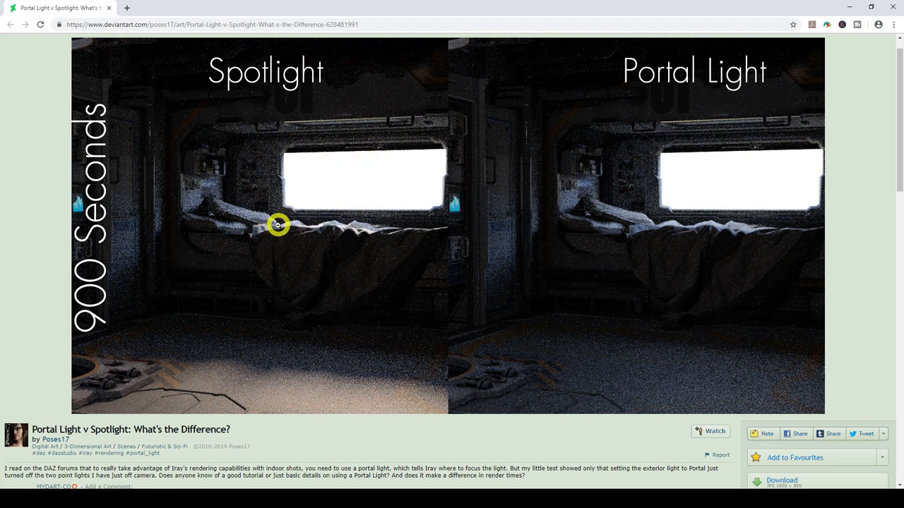
mouse_move(715, 267)
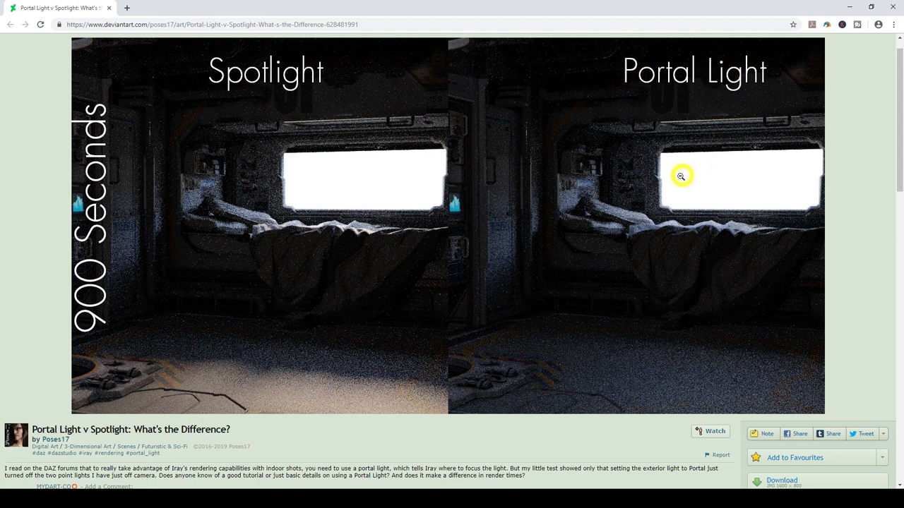
mouse_move(808, 171)
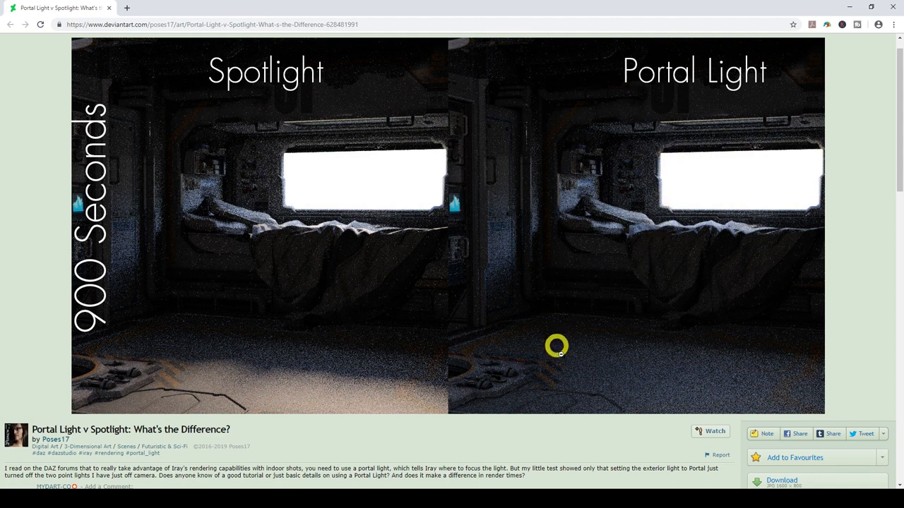
mouse_move(693, 381)
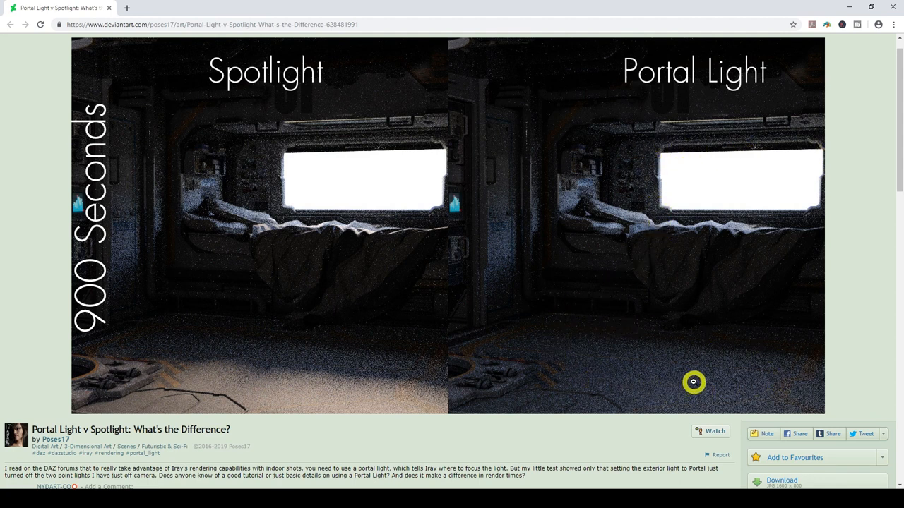
mouse_move(656, 362)
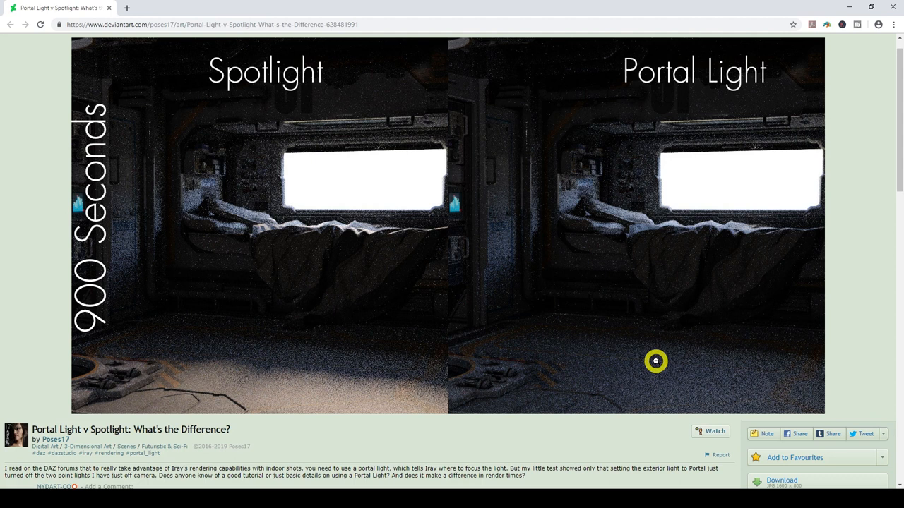
mouse_move(526, 313)
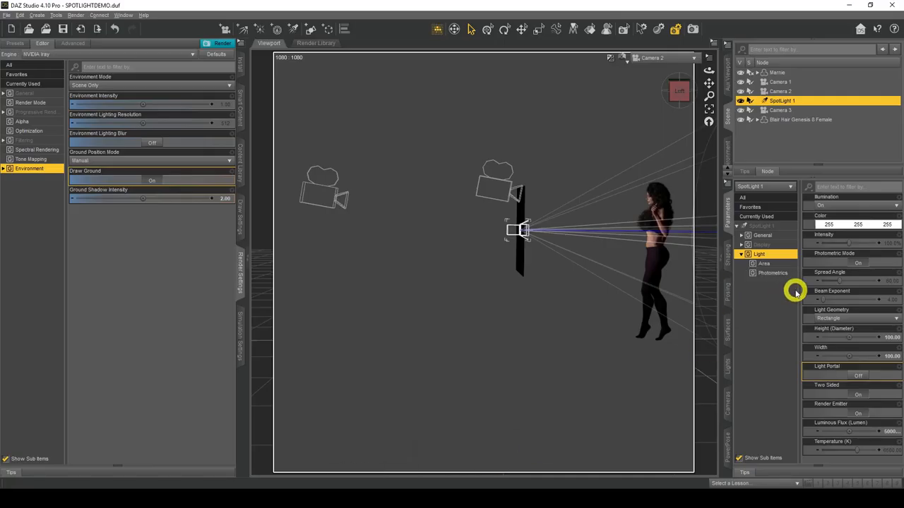
mouse_move(593, 299)
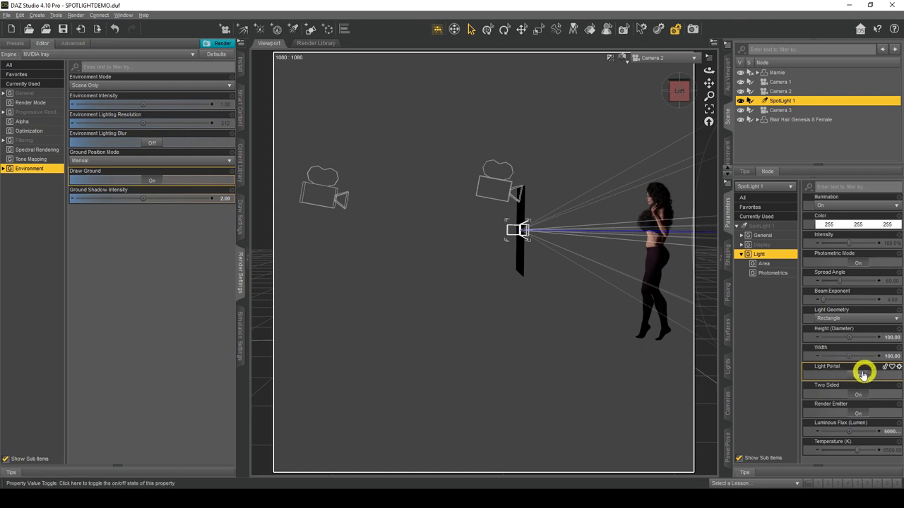
Inspect the Light Portal parameter, then bring up the Create menu for new scene items.
left_click(859, 376)
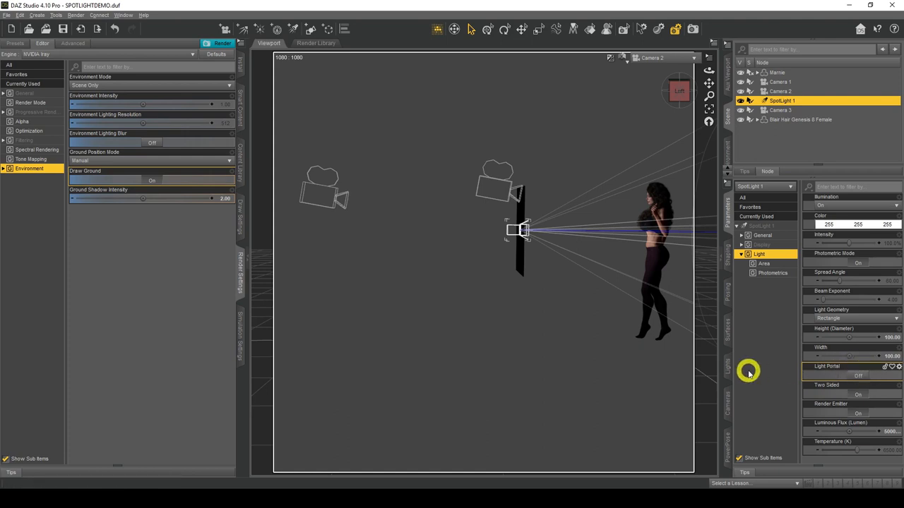
mouse_move(768, 344)
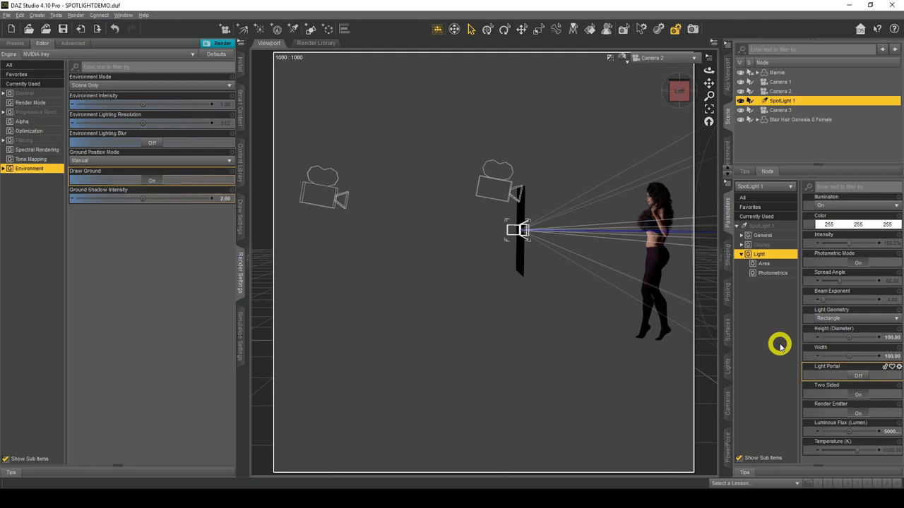
left_click(37, 14)
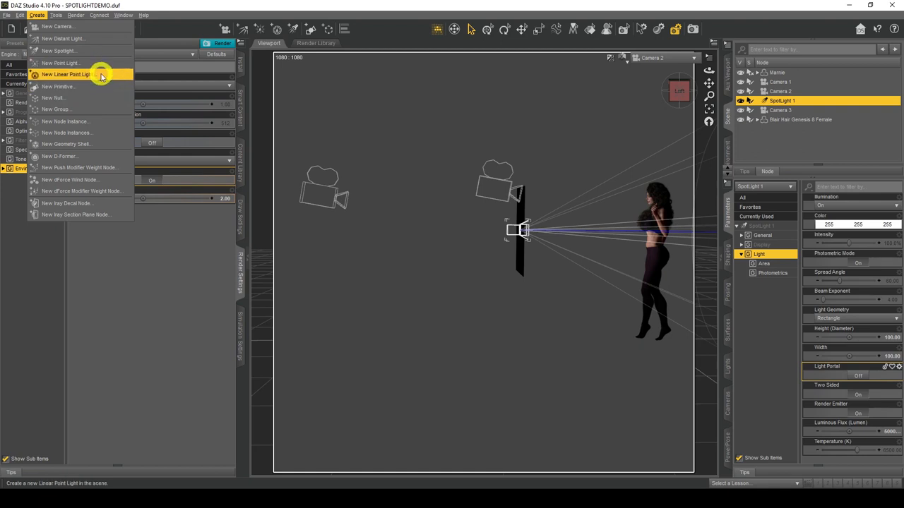
mouse_move(783, 421)
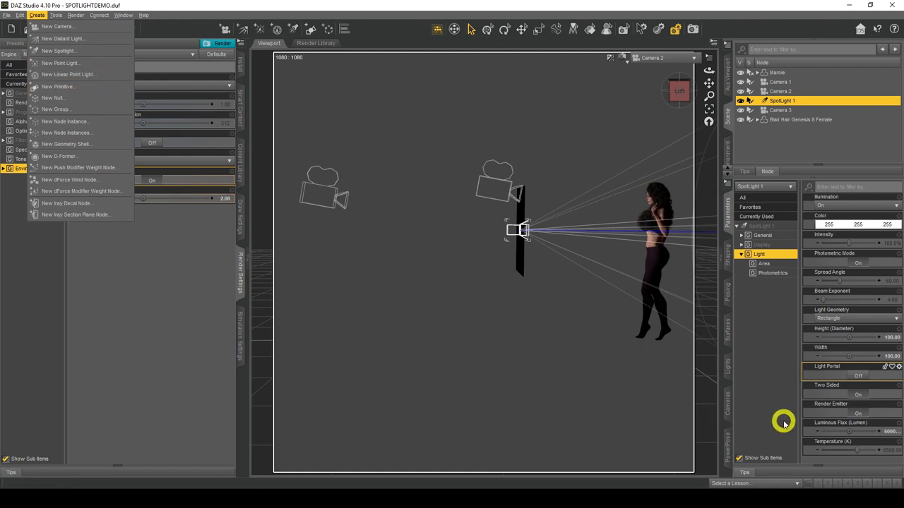
mouse_move(777, 404)
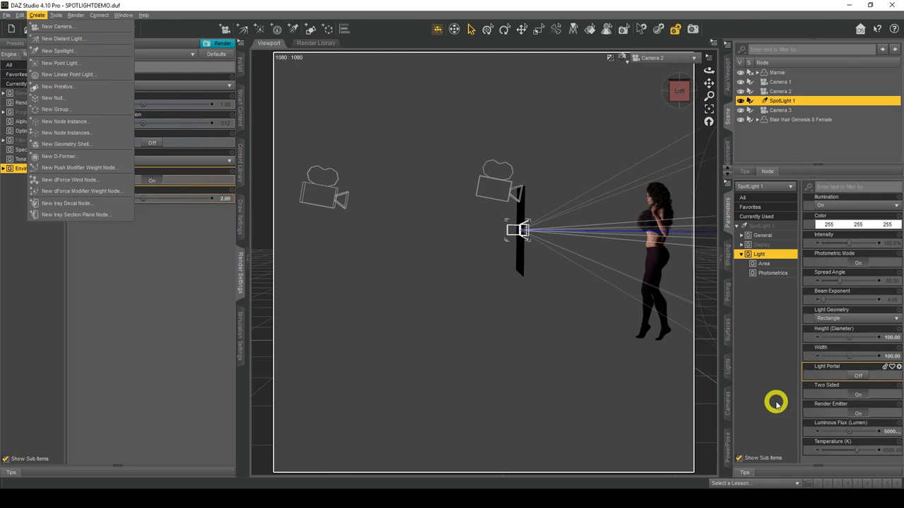